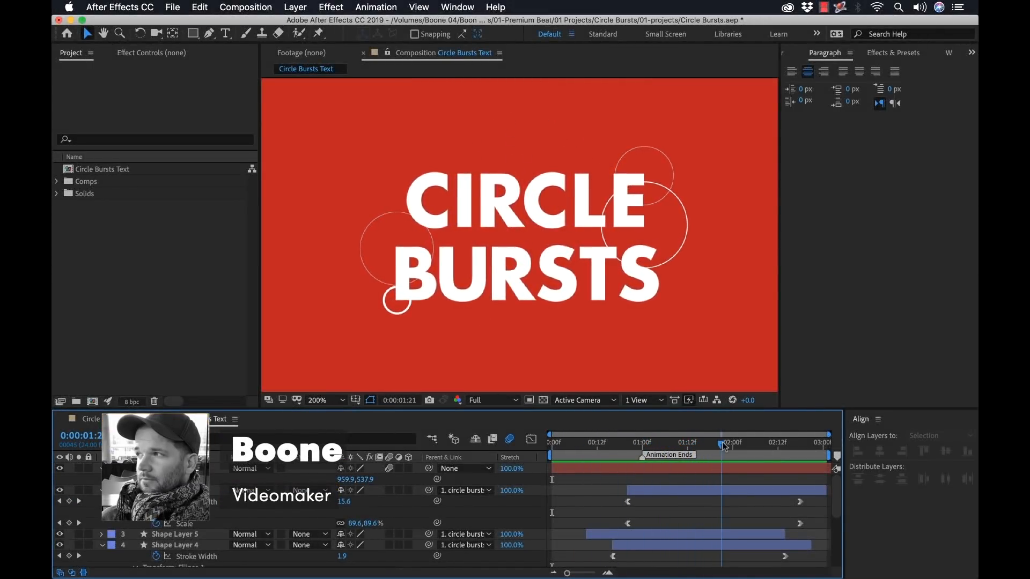
# Step: Scrub through the finished Circle Bursts Text animation to preview it
pyautogui.moveTo(723, 442); pyautogui.dragTo(690, 442)
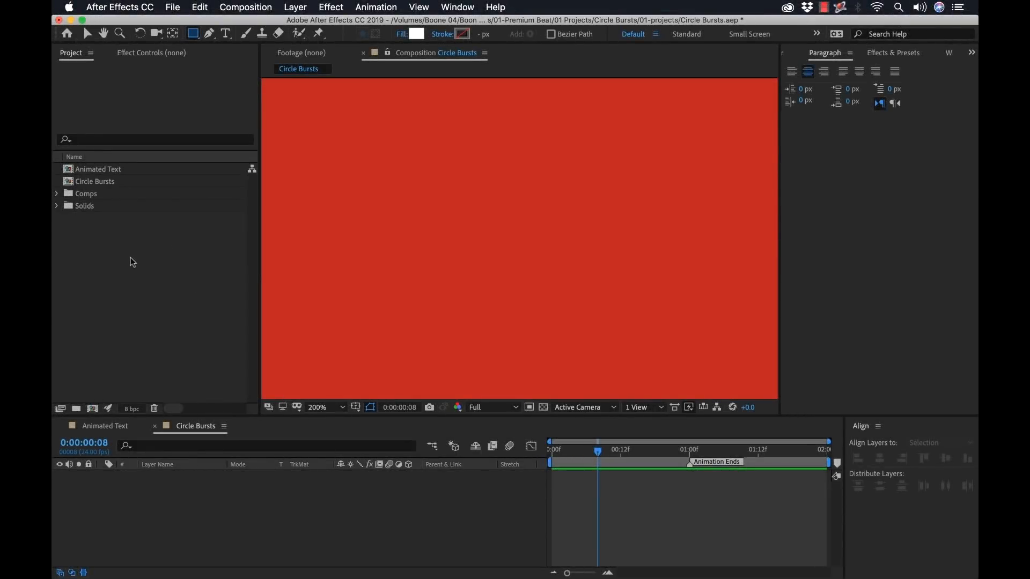
# Step: Choose the Ellipse Tool and give new shapes no fill and a solid white stroke
pyautogui.click(193, 34)
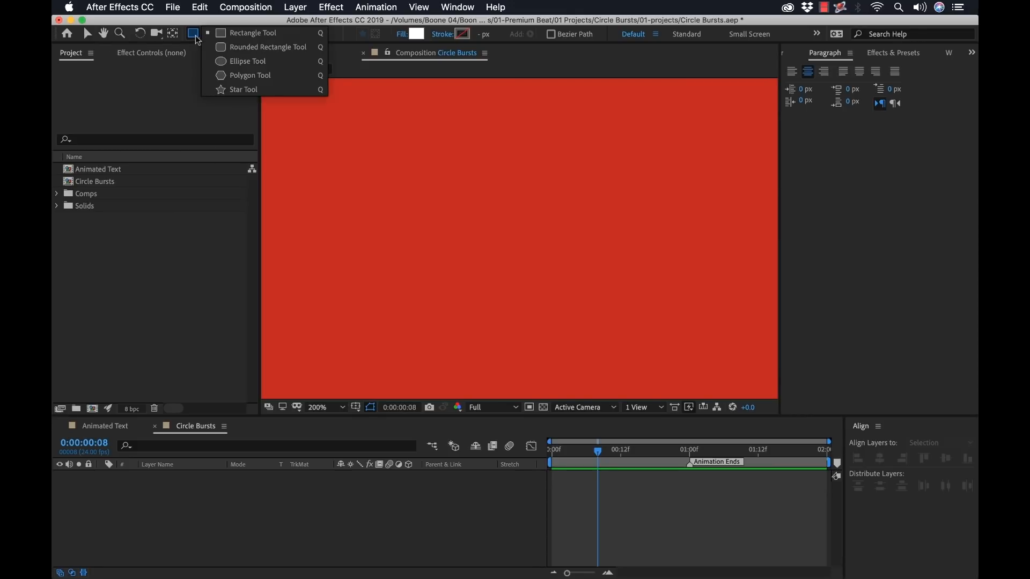
pyautogui.click(245, 61)
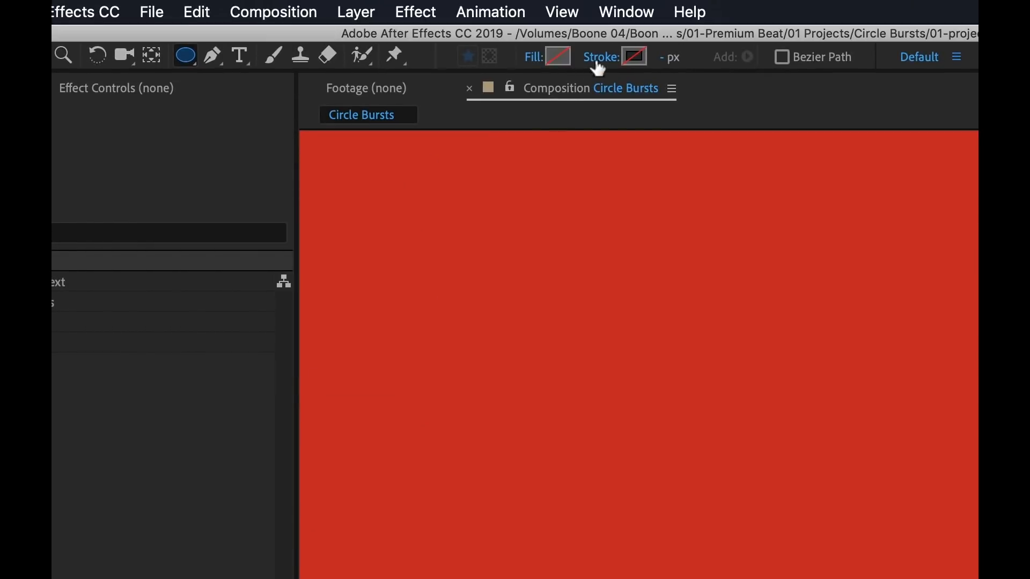
pyautogui.click(636, 56)
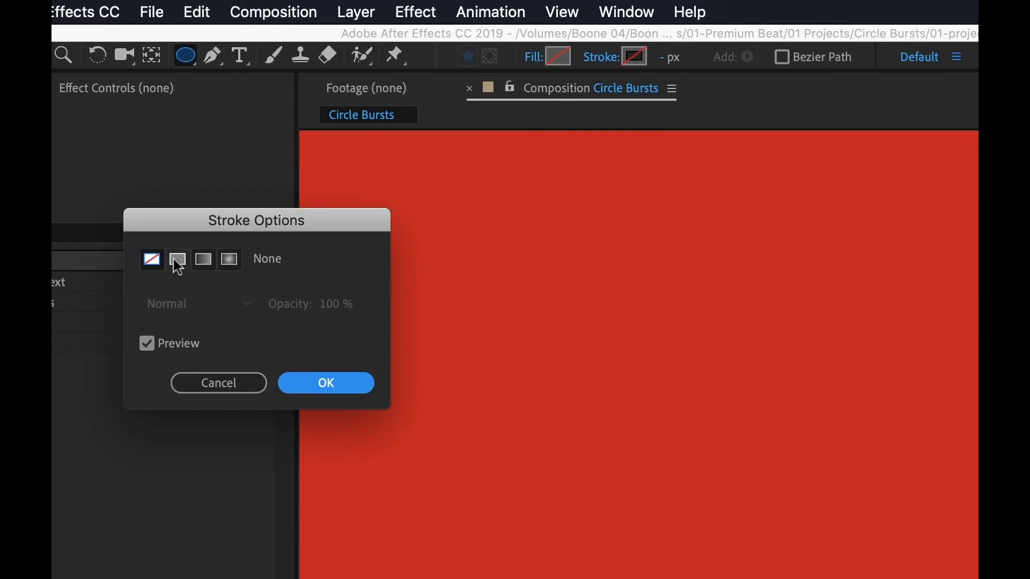
pyautogui.click(325, 383)
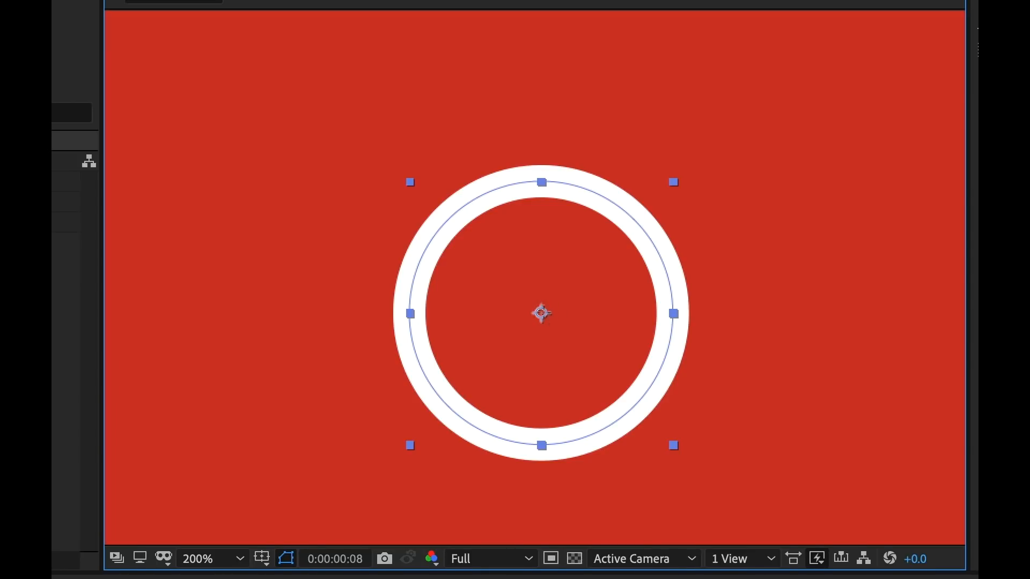
pyautogui.click(119, 7)
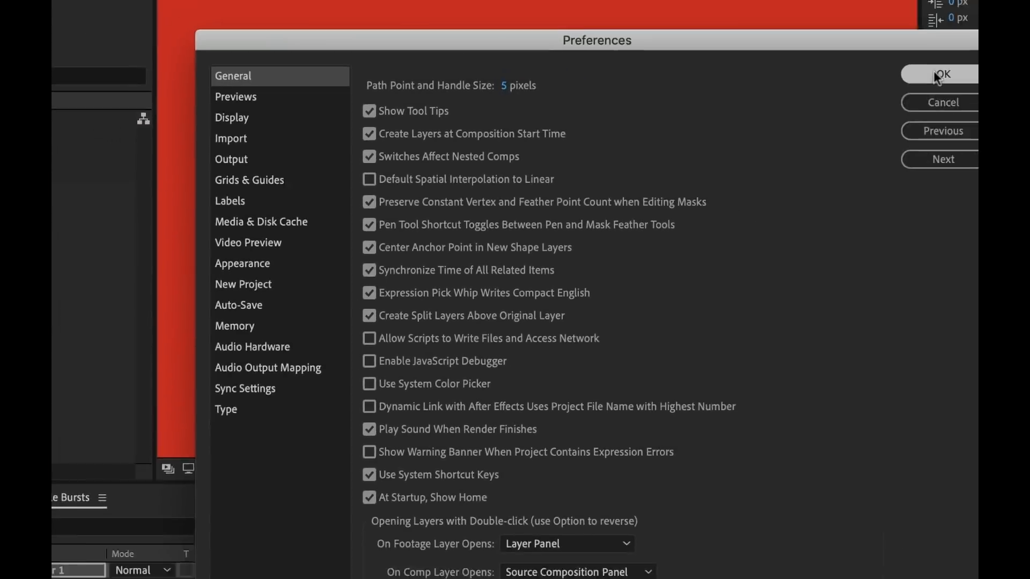
# Step: Close Preferences and apply Center Anchor Point in Layer Content to the ring layer
pyautogui.click(943, 74)
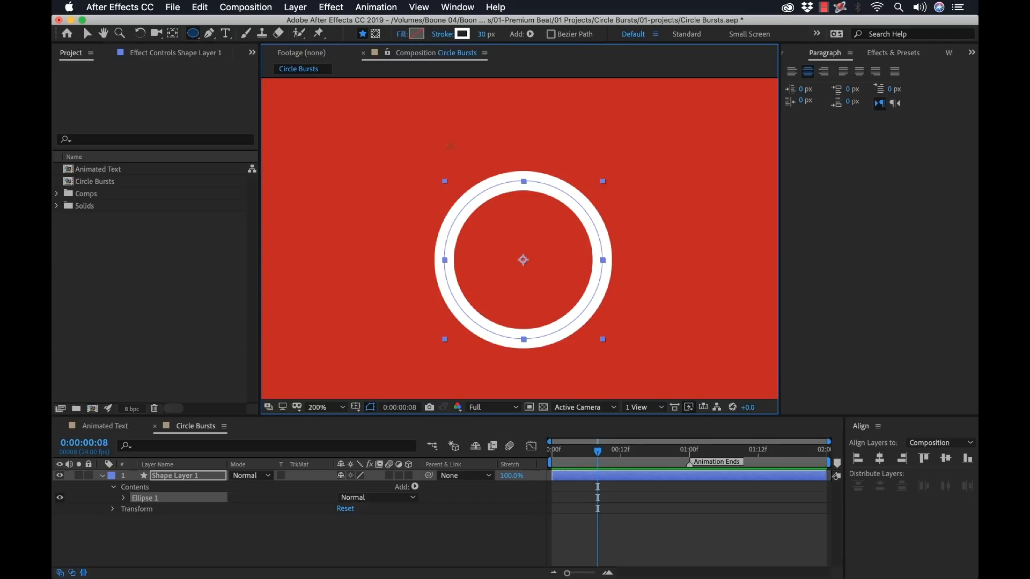
pyautogui.click(294, 7)
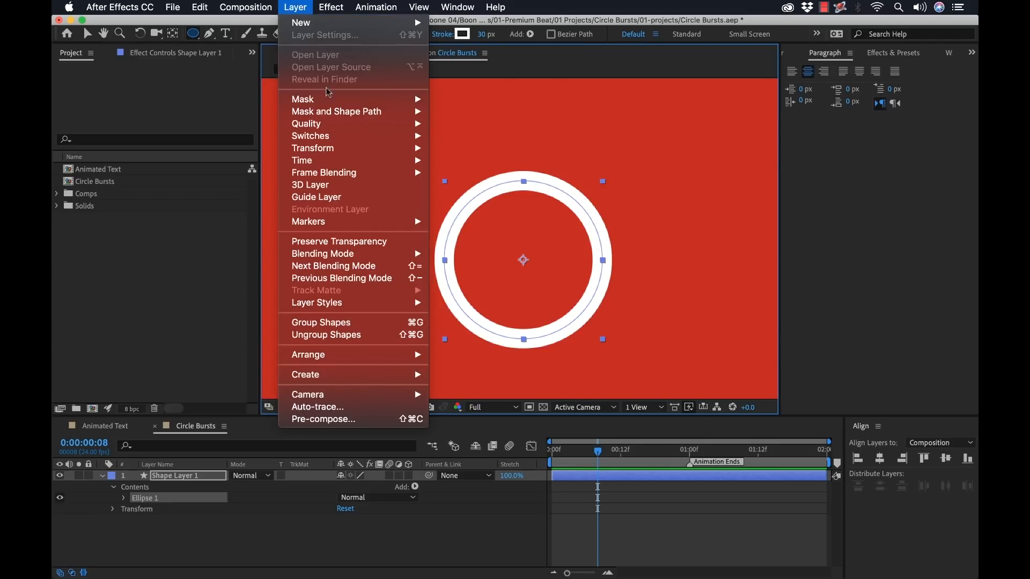
pyautogui.moveTo(312, 148)
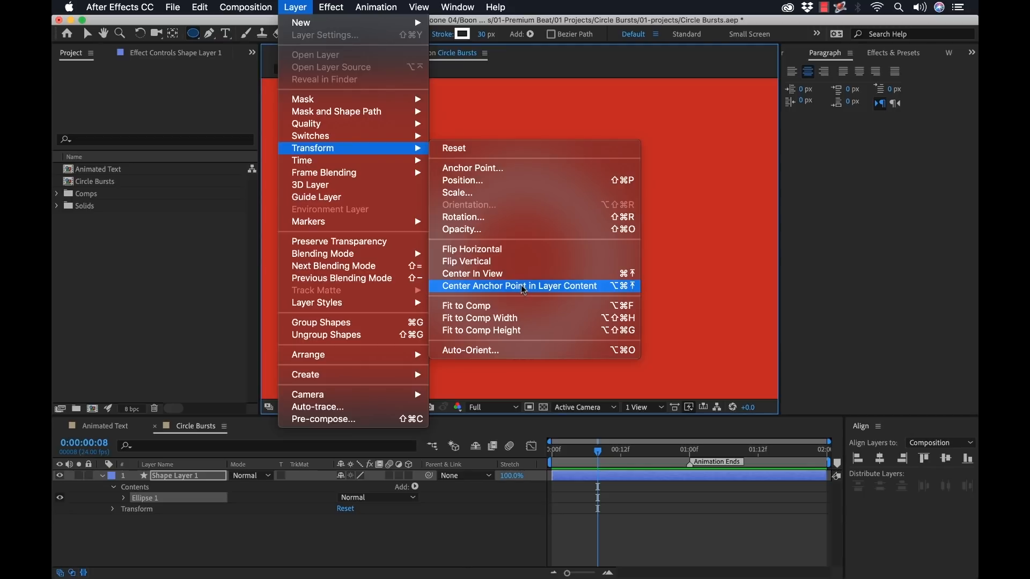
pyautogui.click(518, 286)
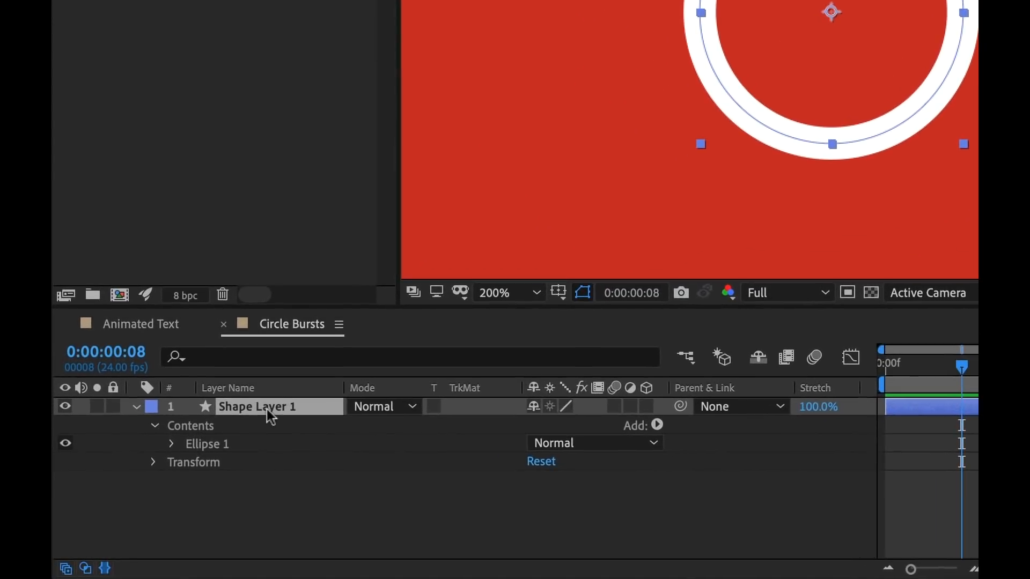
# Step: Change the Shape Layer 1 name to 'Circle Burst' in the timeline
pyautogui.doubleClick(267, 407)
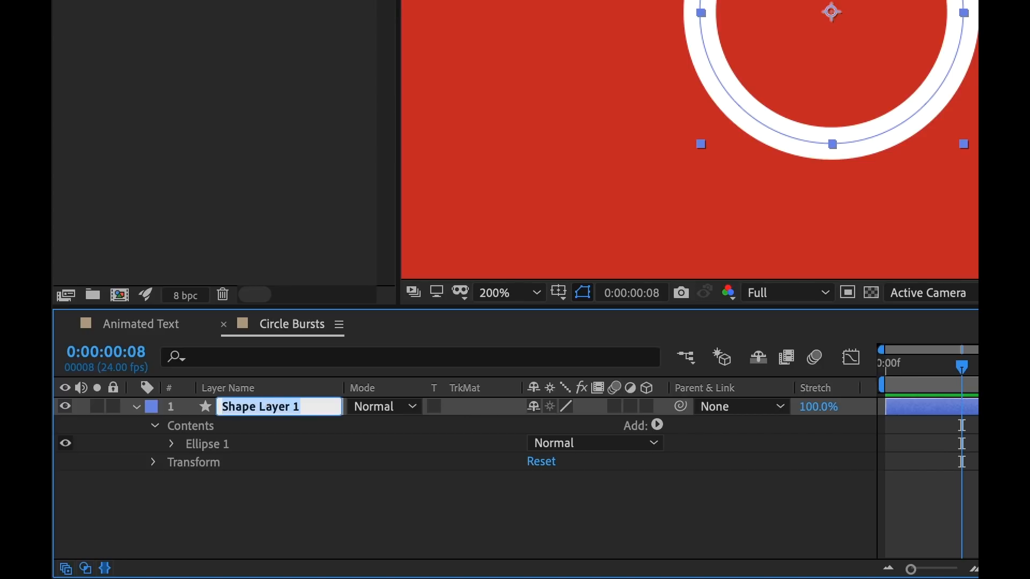
pyautogui.write('Circle Burst')
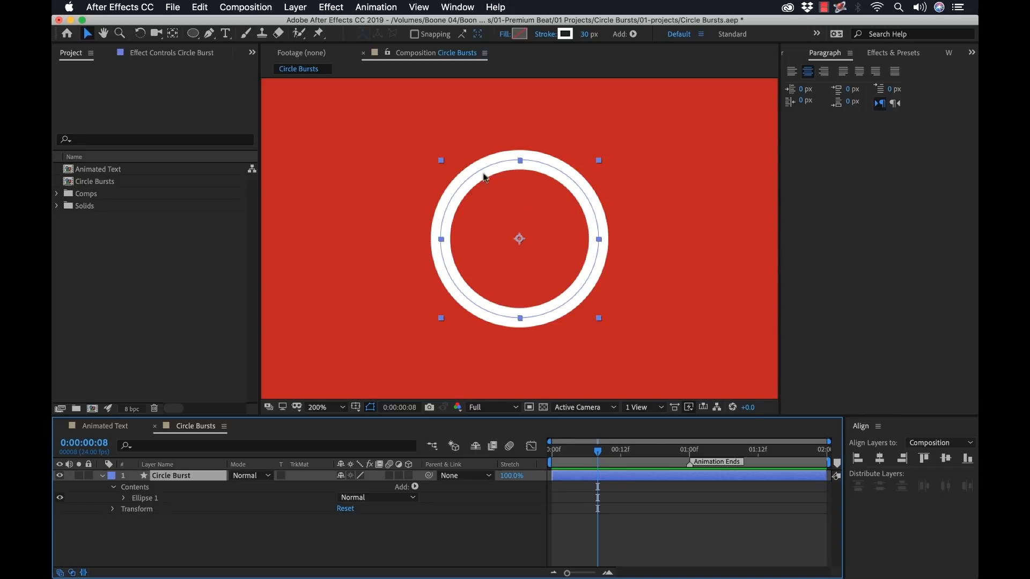
pyautogui.moveTo(574, 185)
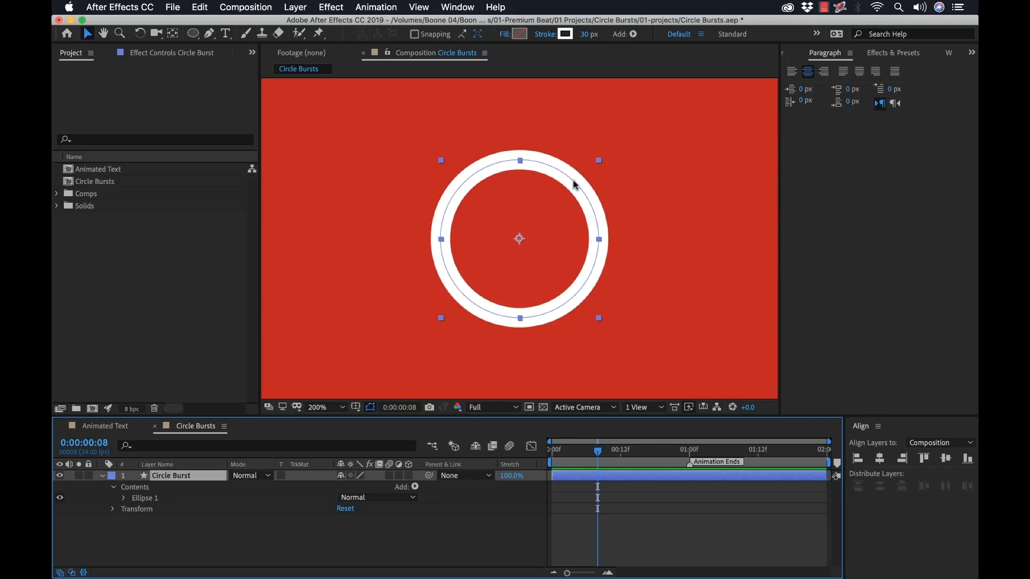
pyautogui.moveTo(579, 183)
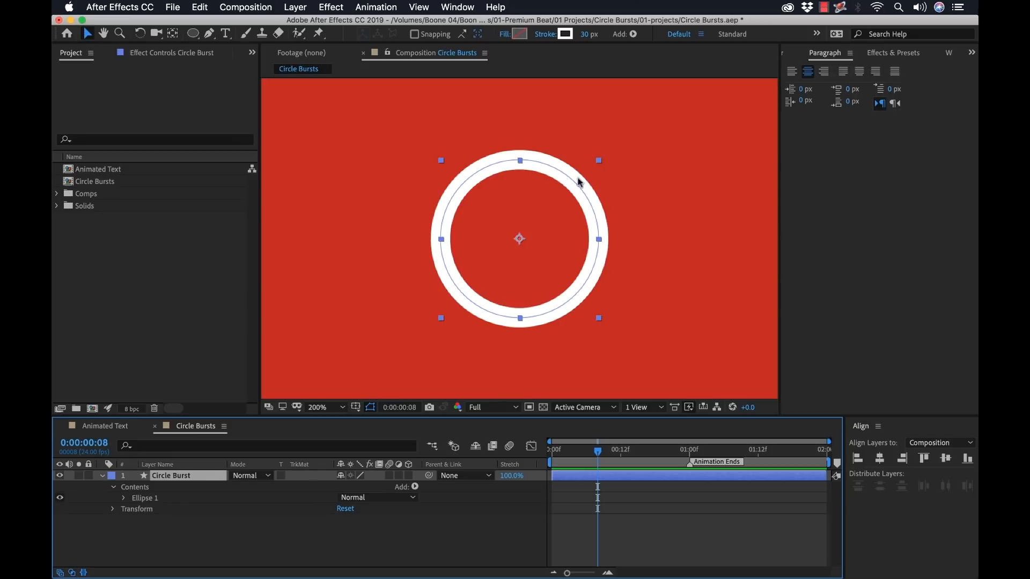
pyautogui.moveTo(294, 430)
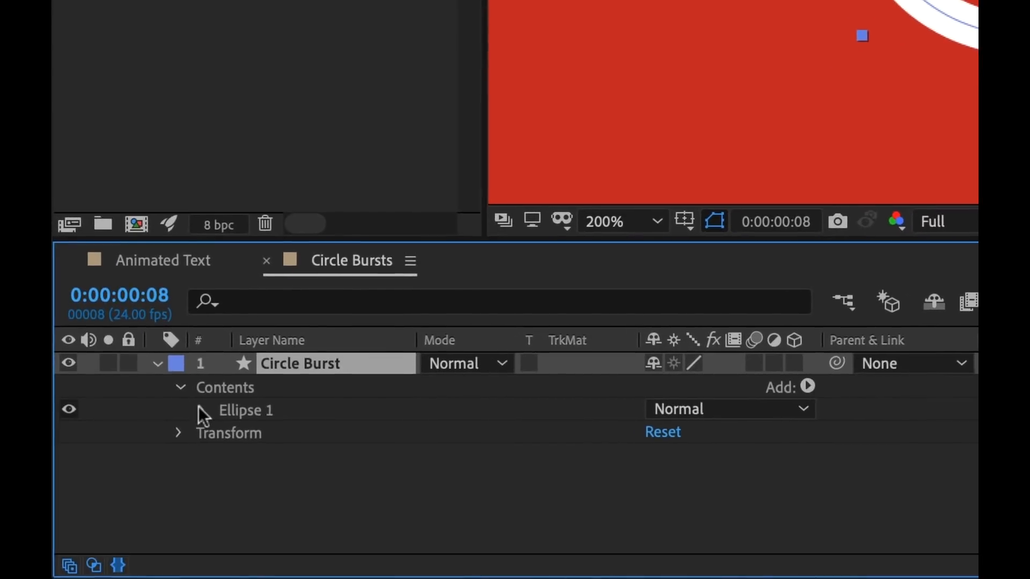
# Step: Keyframe Ellipse 1's Scale from 0% at 0f to 100% at 1:00, then scrub to check
pyautogui.click(178, 410)
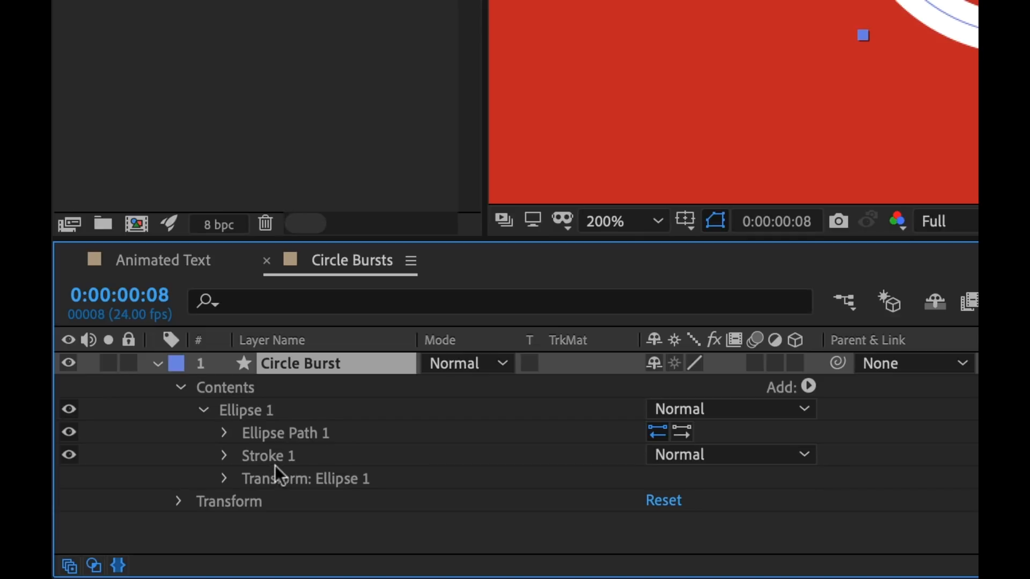
pyautogui.moveTo(225, 516)
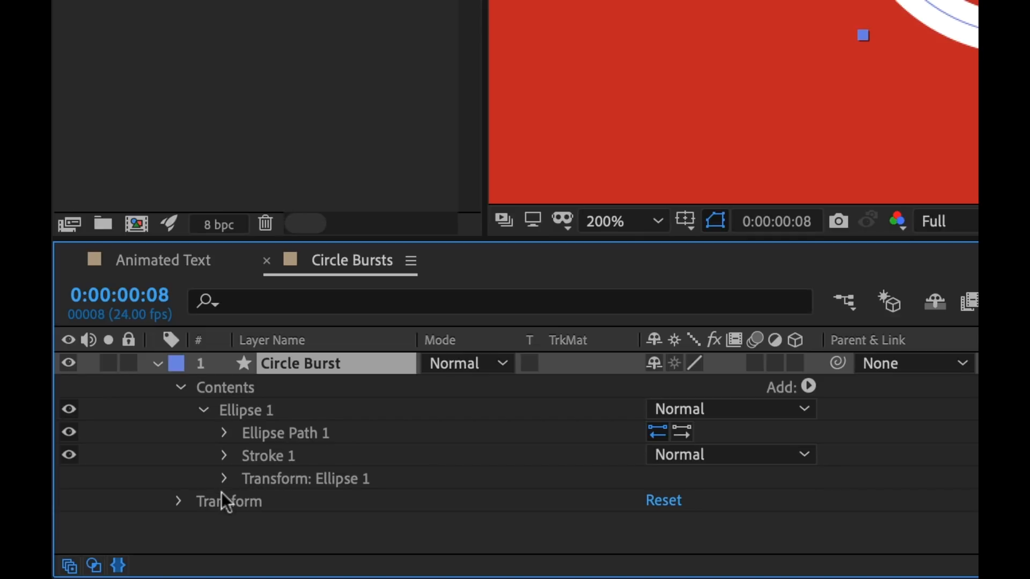
pyautogui.moveTo(262, 491)
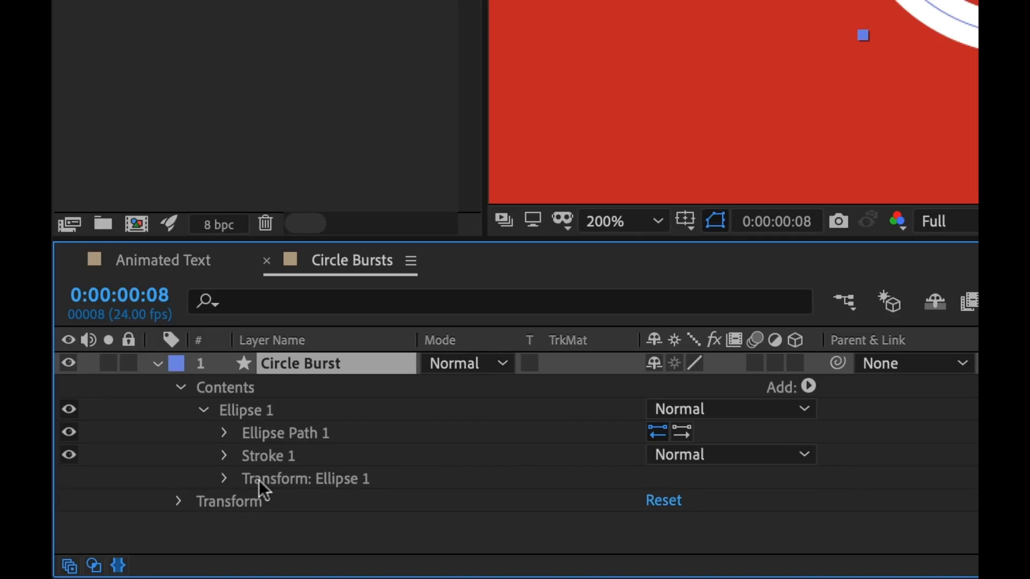
pyautogui.moveTo(211, 515)
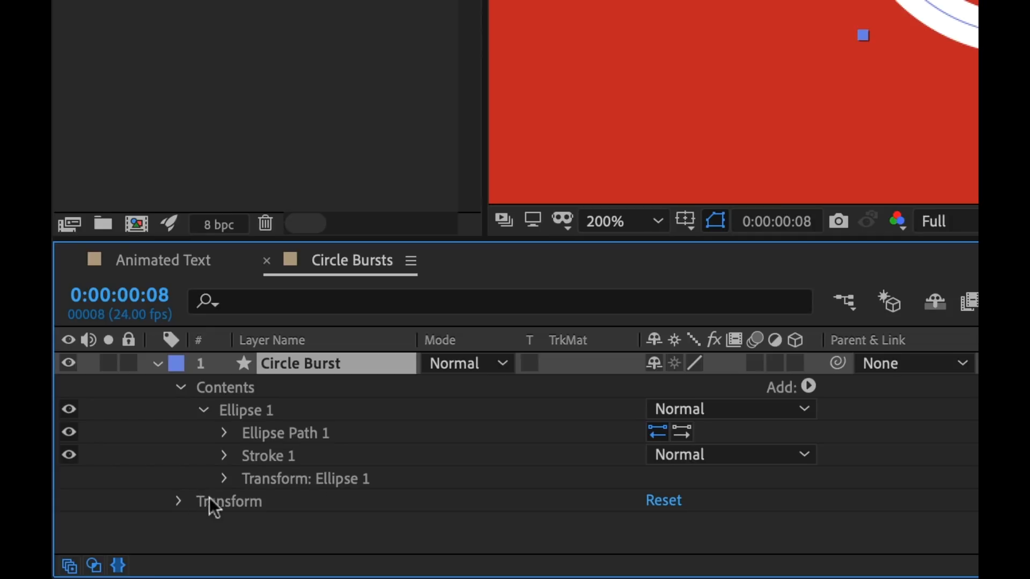
pyautogui.moveTo(231, 520)
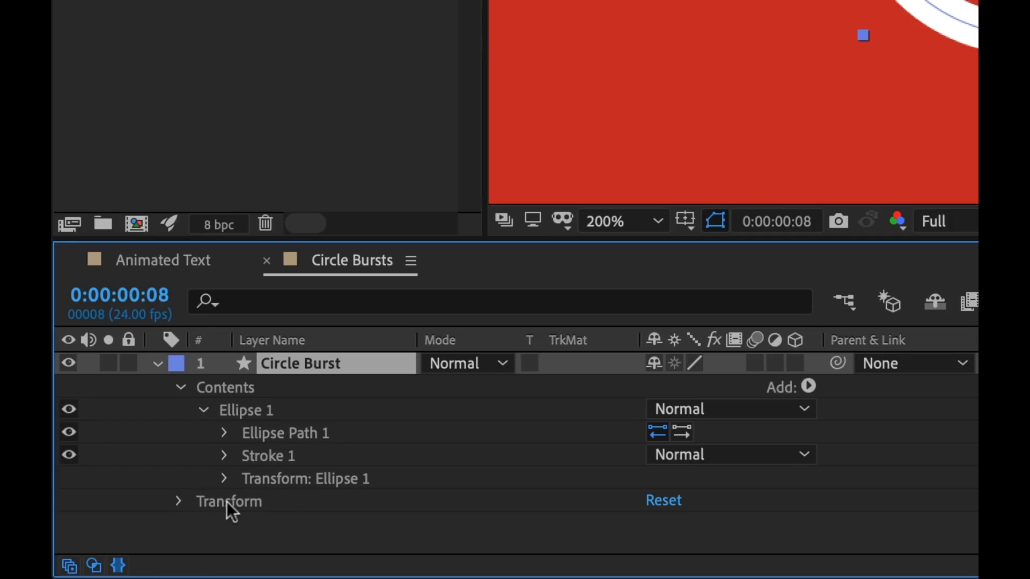
pyautogui.moveTo(208, 514)
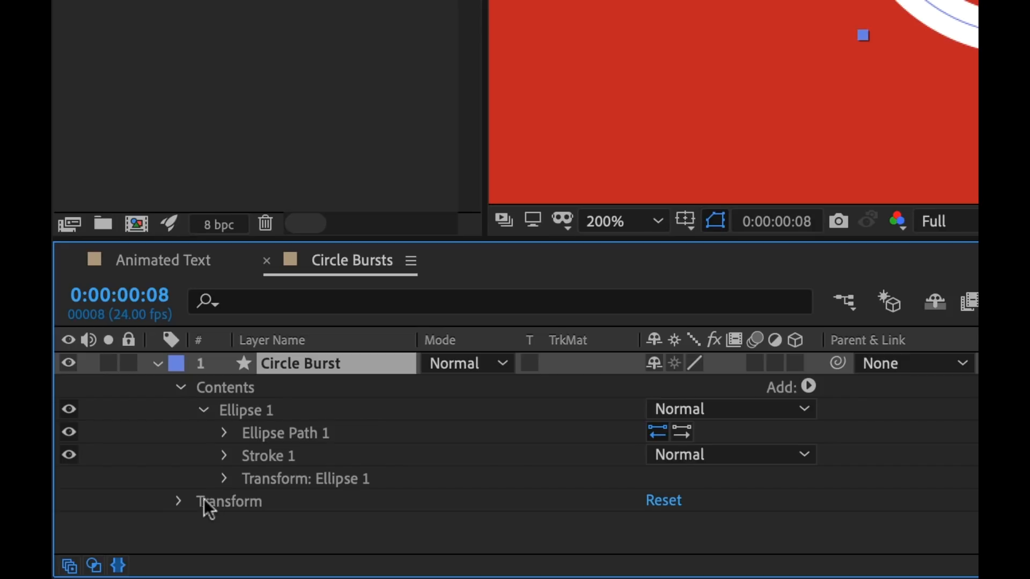
pyautogui.moveTo(227, 515)
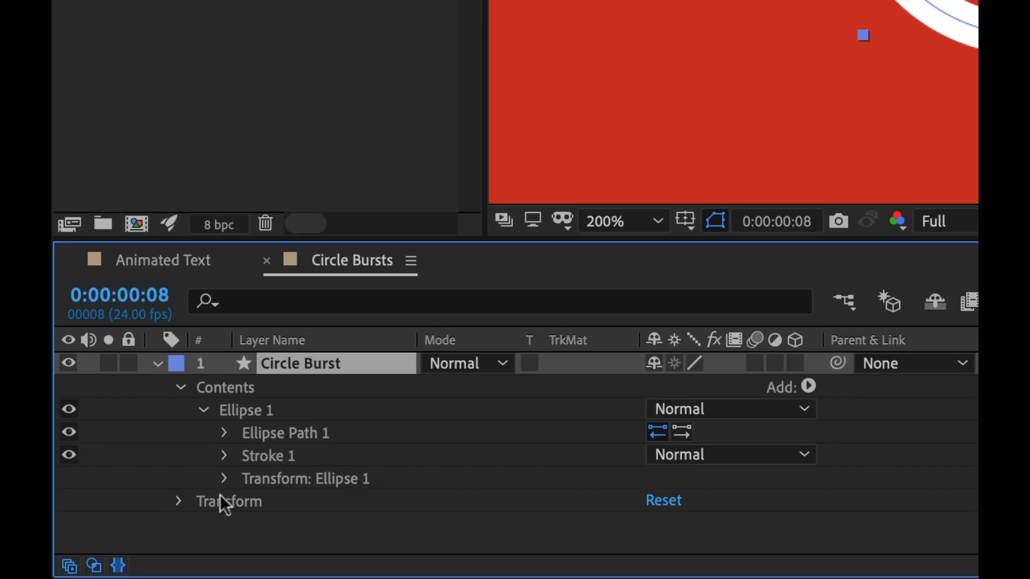
pyautogui.moveTo(244, 508)
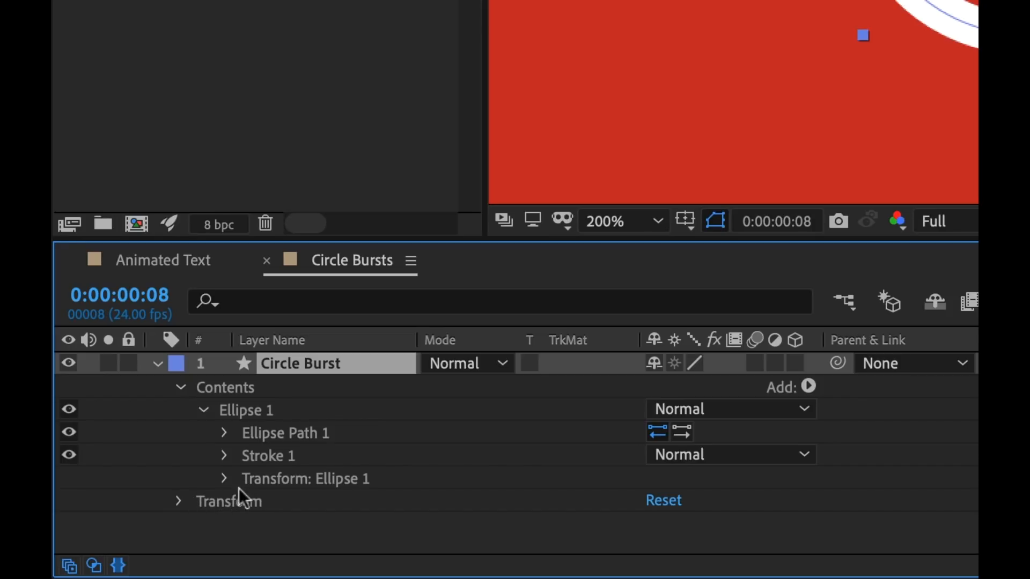
pyautogui.moveTo(226, 488)
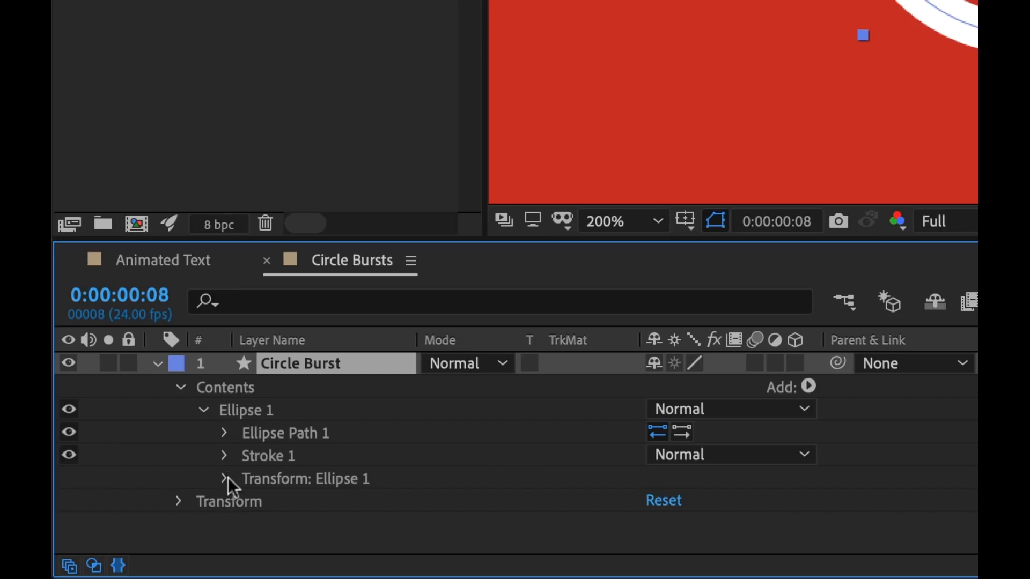
pyautogui.click(224, 478)
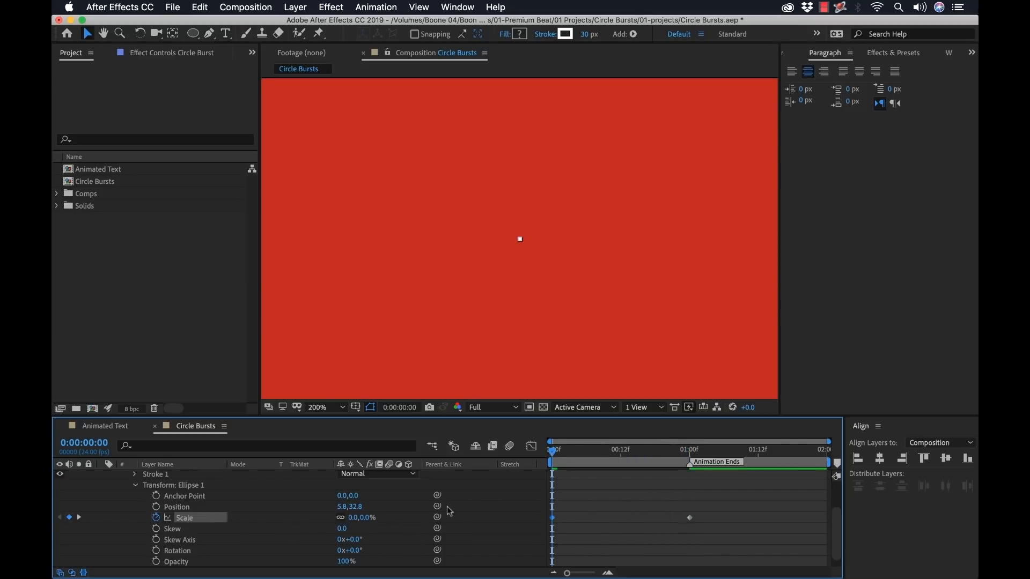
pyautogui.click(682, 450)
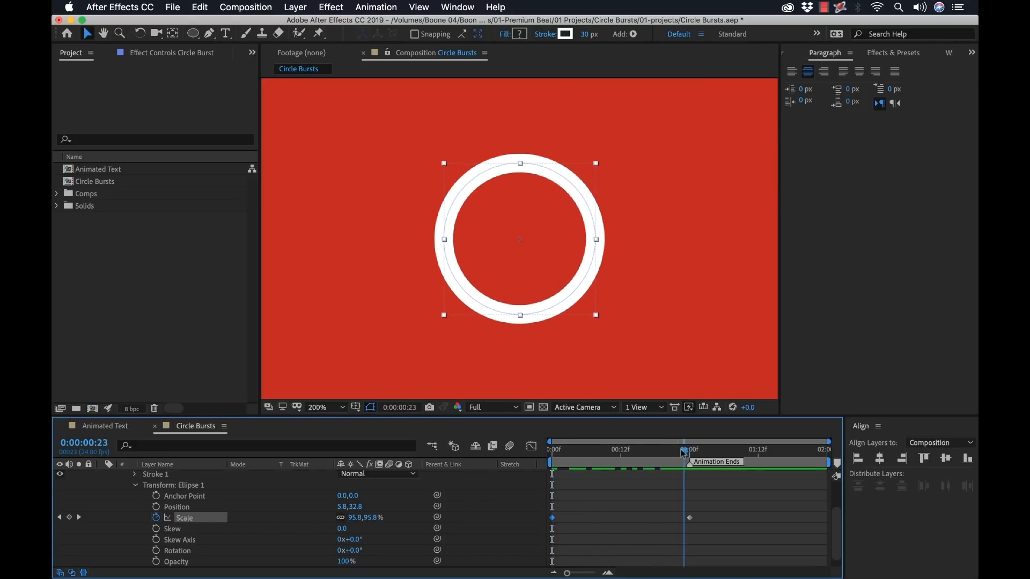
pyautogui.moveTo(685, 450); pyautogui.dragTo(666, 450)
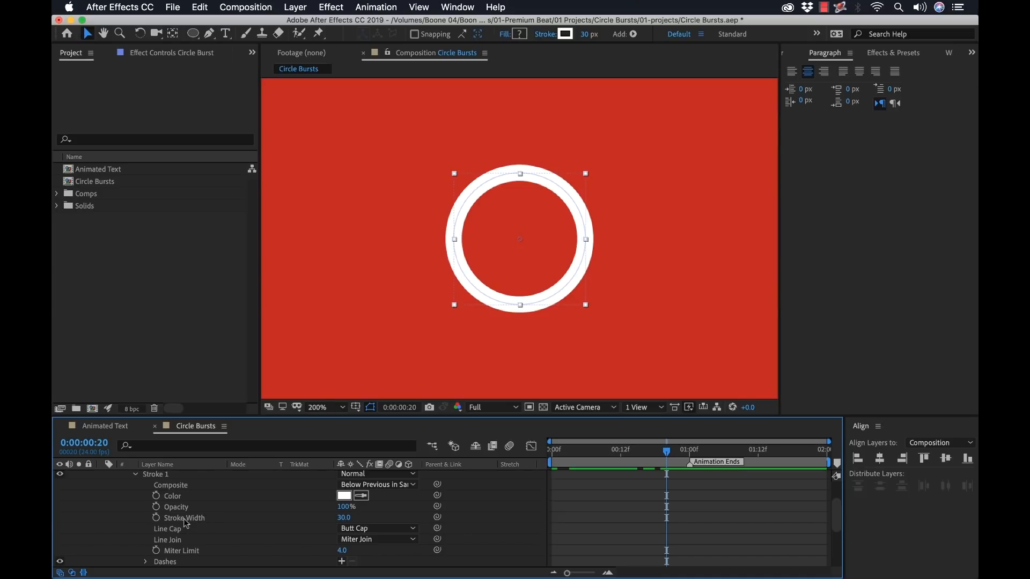
# Step: Keyframe Stroke Width from 30 down to 0 at 1:00 and scrub to preview
pyautogui.click(688, 450)
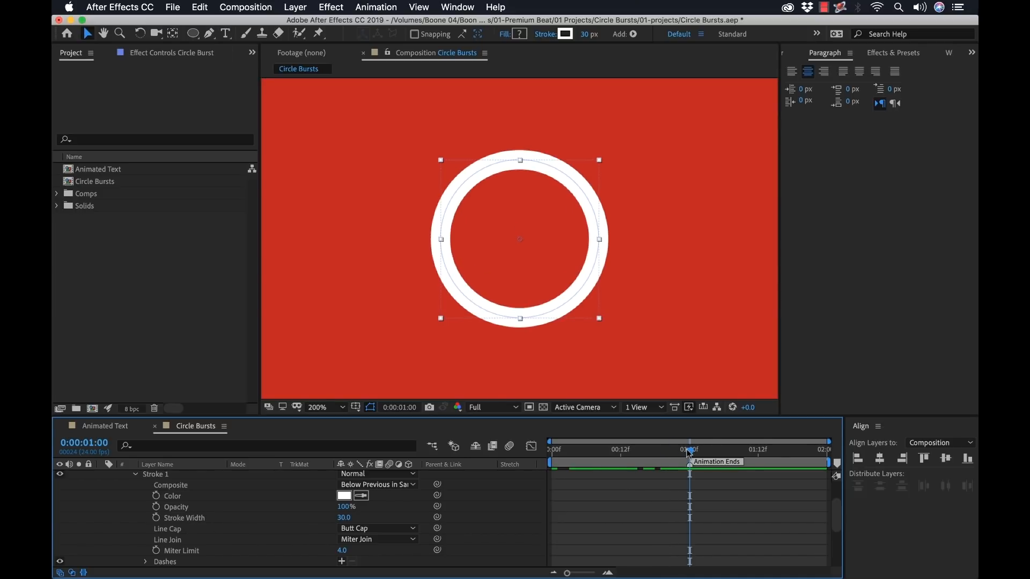
pyautogui.click(155, 517)
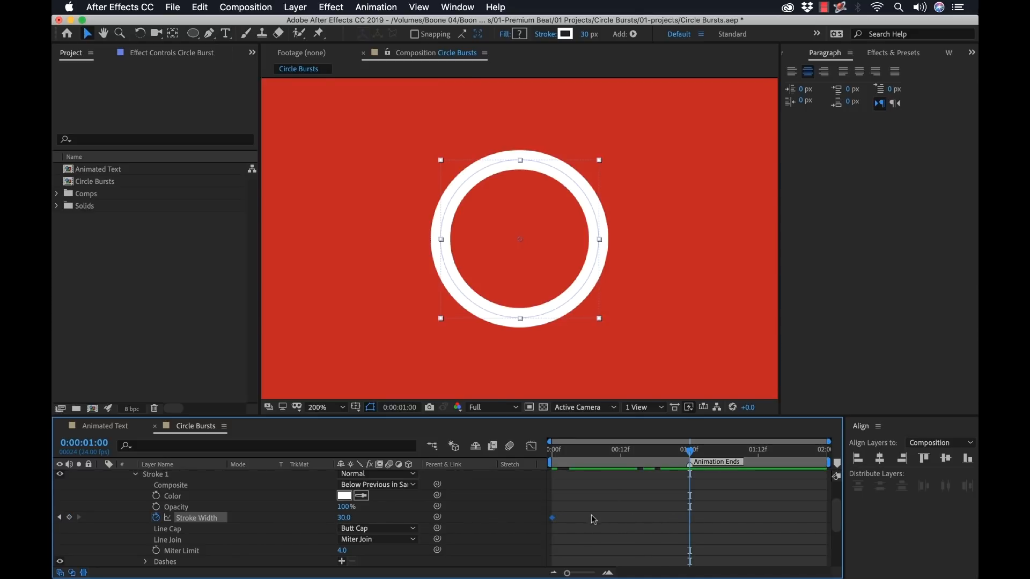
pyautogui.doubleClick(343, 518)
pyautogui.write('0')
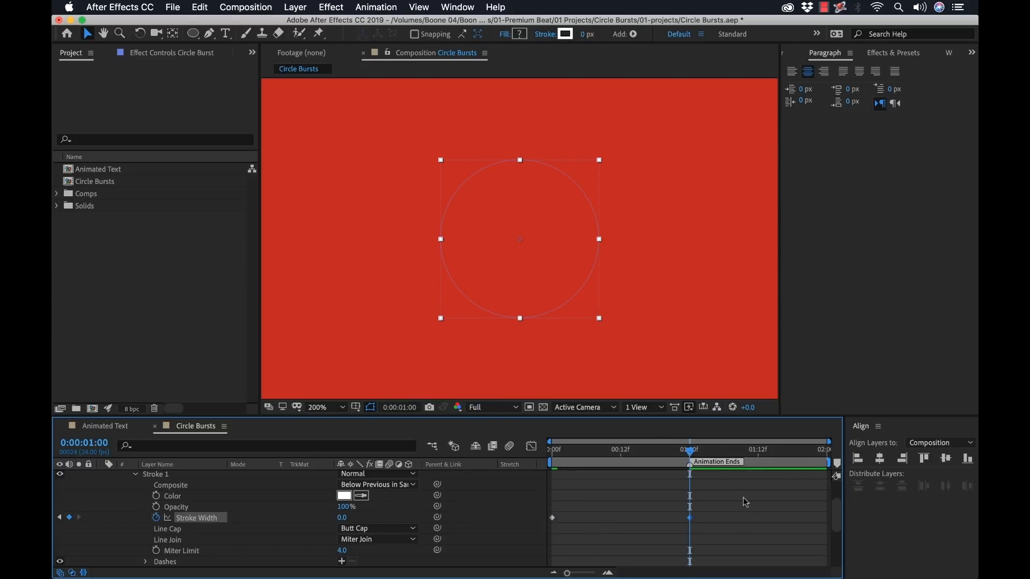
pyautogui.moveTo(689, 450); pyautogui.dragTo(632, 450)
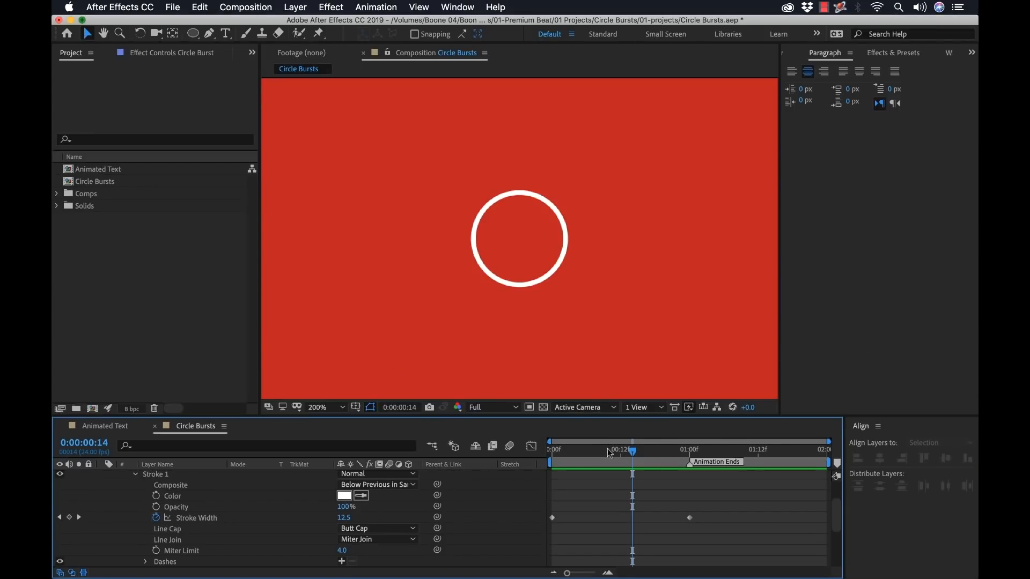
pyautogui.moveTo(632, 450); pyautogui.dragTo(603, 450)
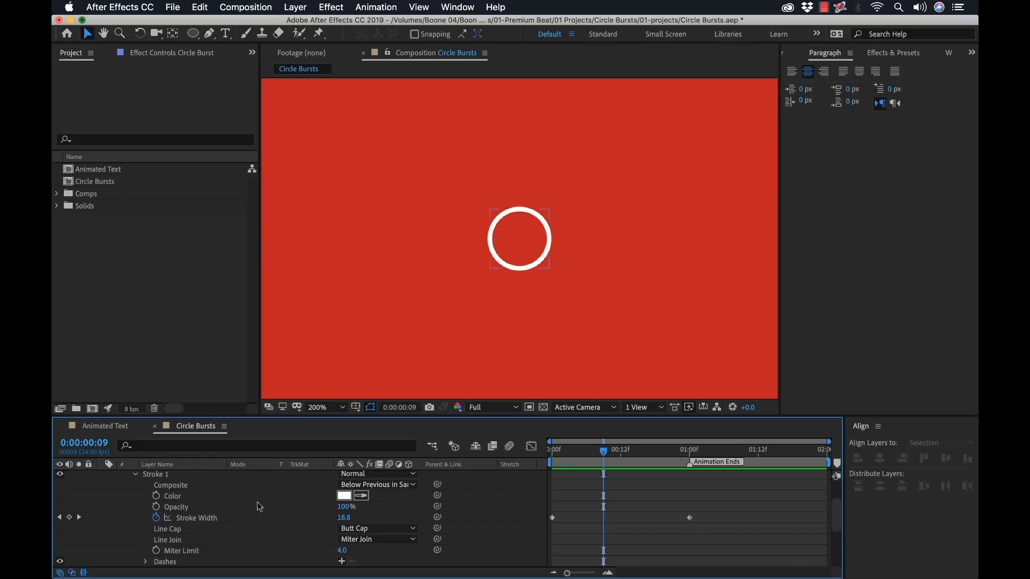
pyautogui.moveTo(486, 490)
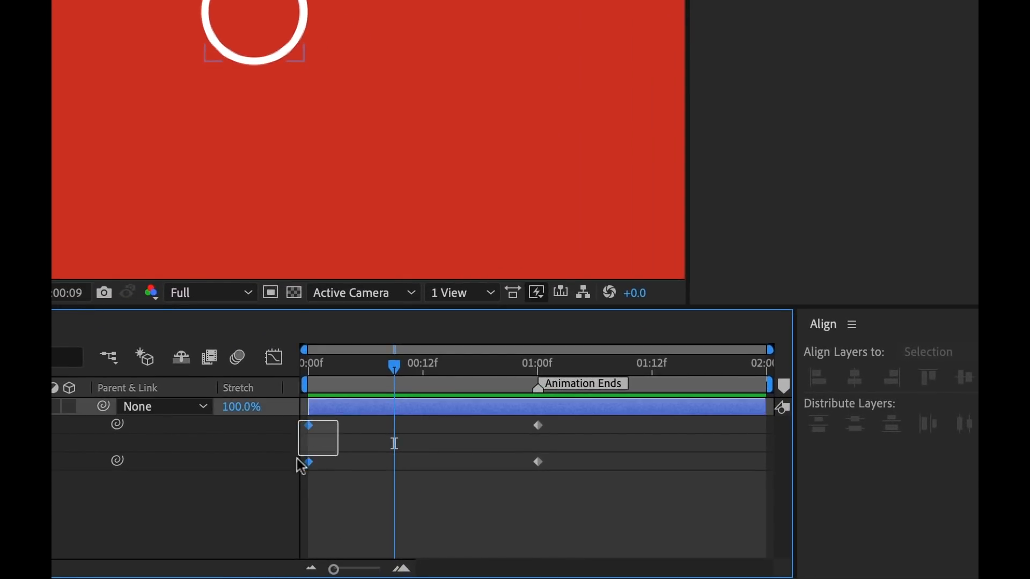
# Step: Apply Easy Ease Out to the first Scale and Stroke Width keyframes
pyautogui.rightClick(307, 463)
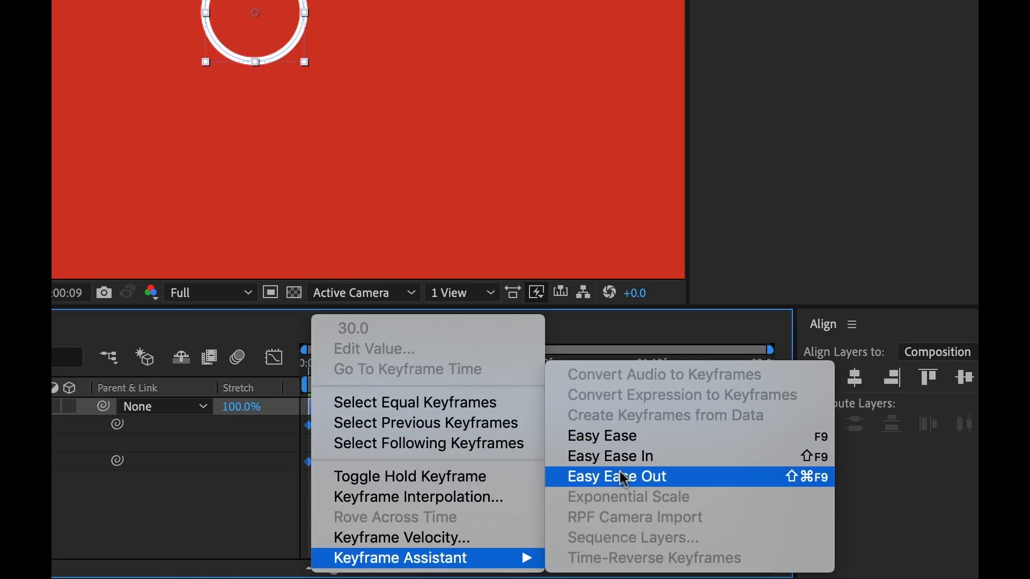
pyautogui.click(617, 476)
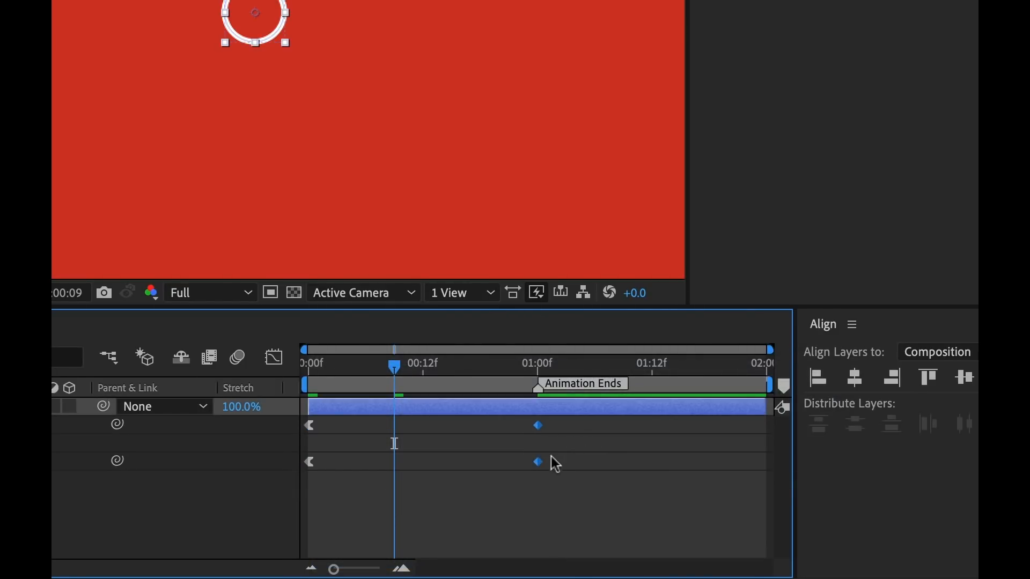
pyautogui.rightClick(536, 462)
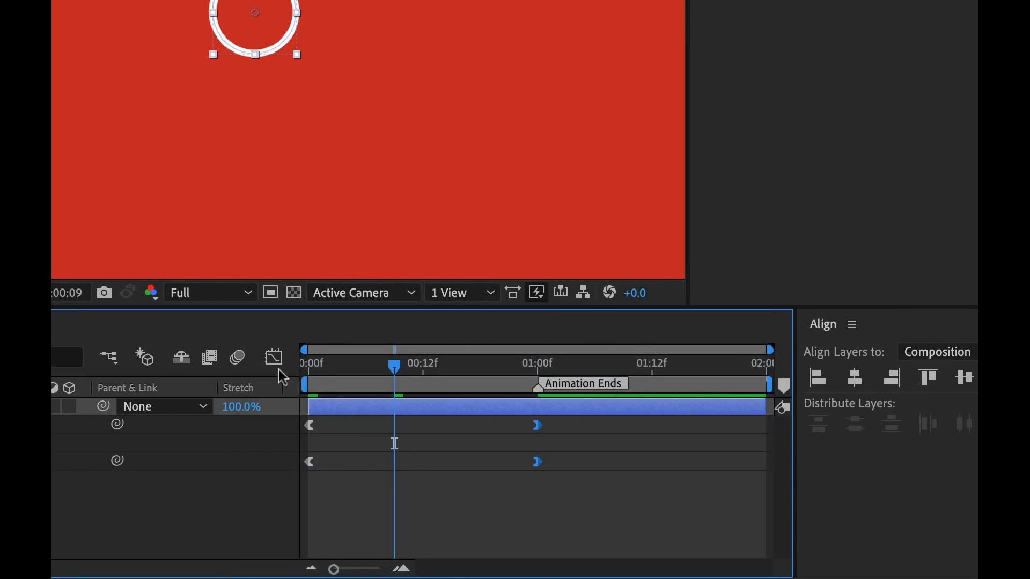
# Step: In the Graph Editor, drag the bezier handles to strengthen influence on both keyframes
pyautogui.click(273, 357)
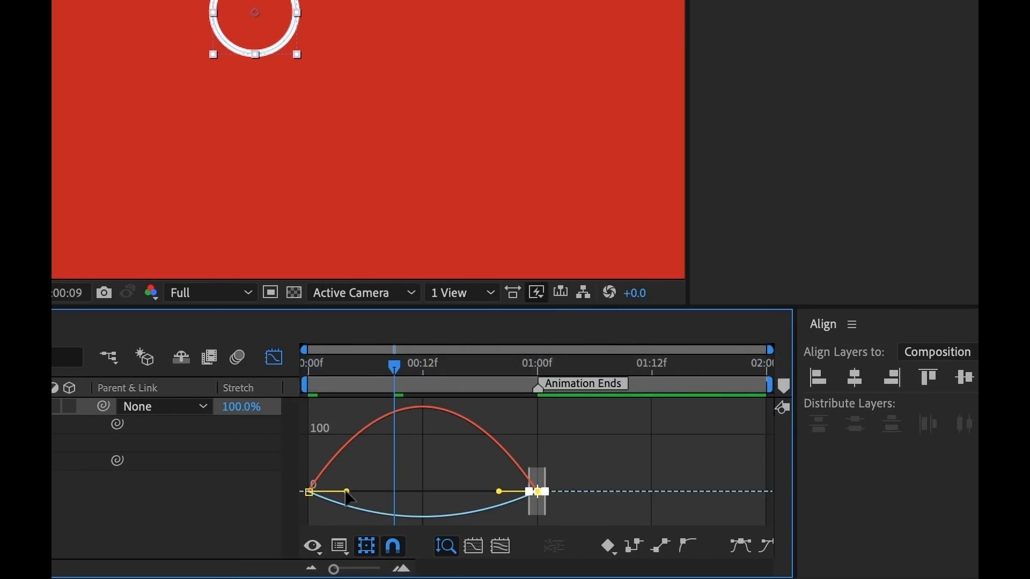
pyautogui.moveTo(341, 481)
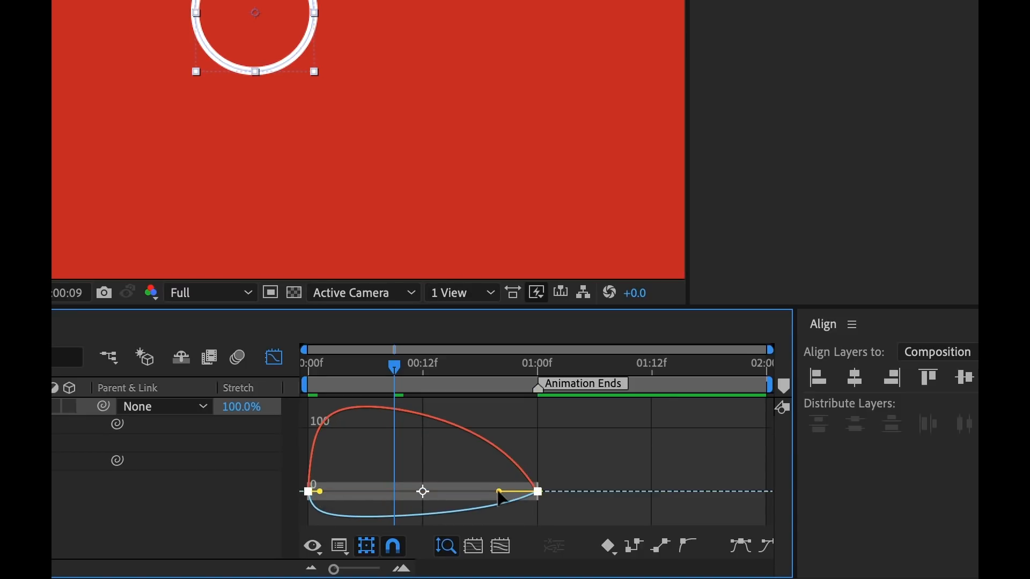
pyautogui.moveTo(500, 492); pyautogui.dragTo(437, 492)
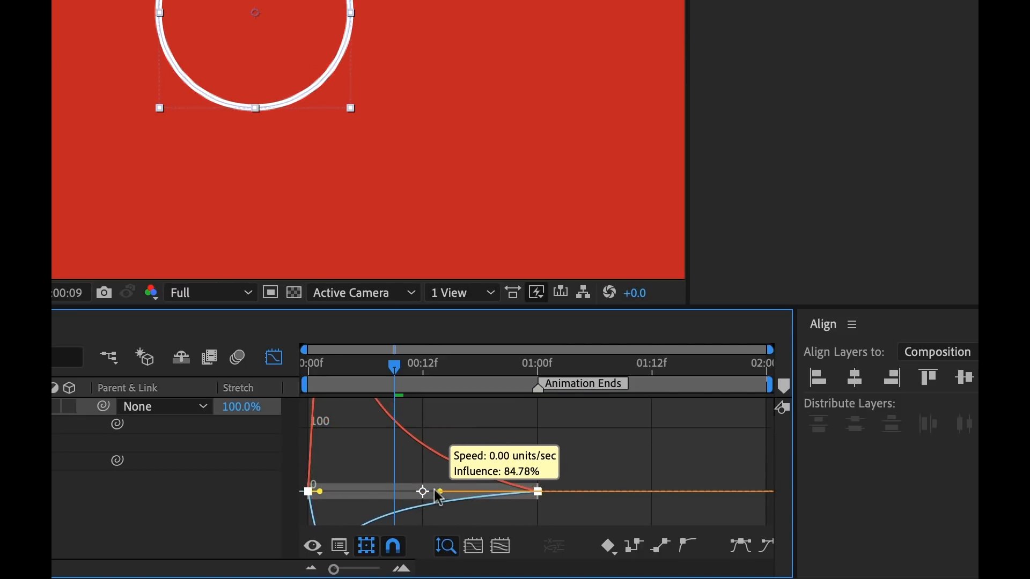
pyautogui.moveTo(436, 492); pyautogui.dragTo(421, 491)
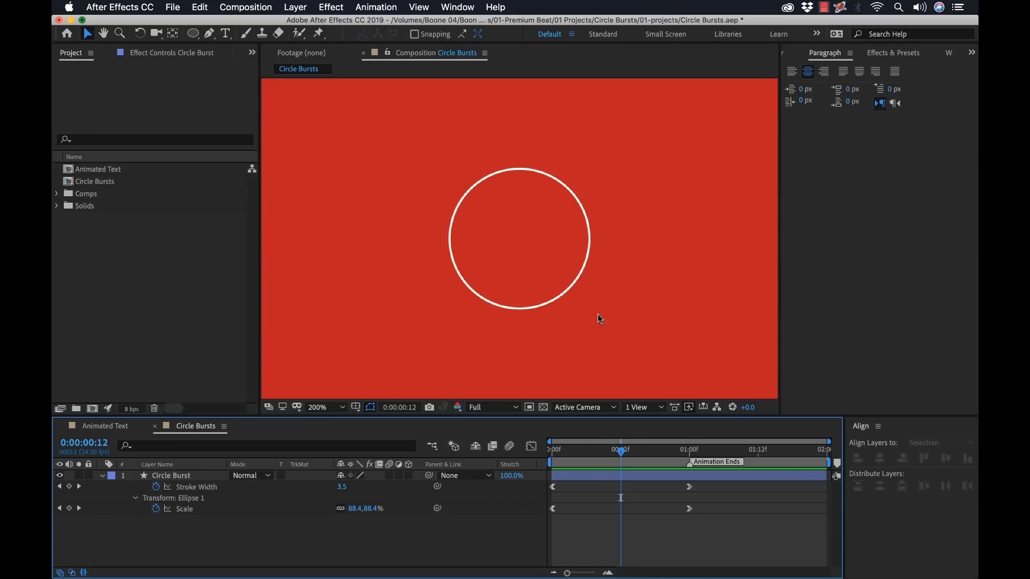
# Step: Leave the Graph Editor to show only the animated Scale and Stroke Width properties
pyautogui.click(170, 476)
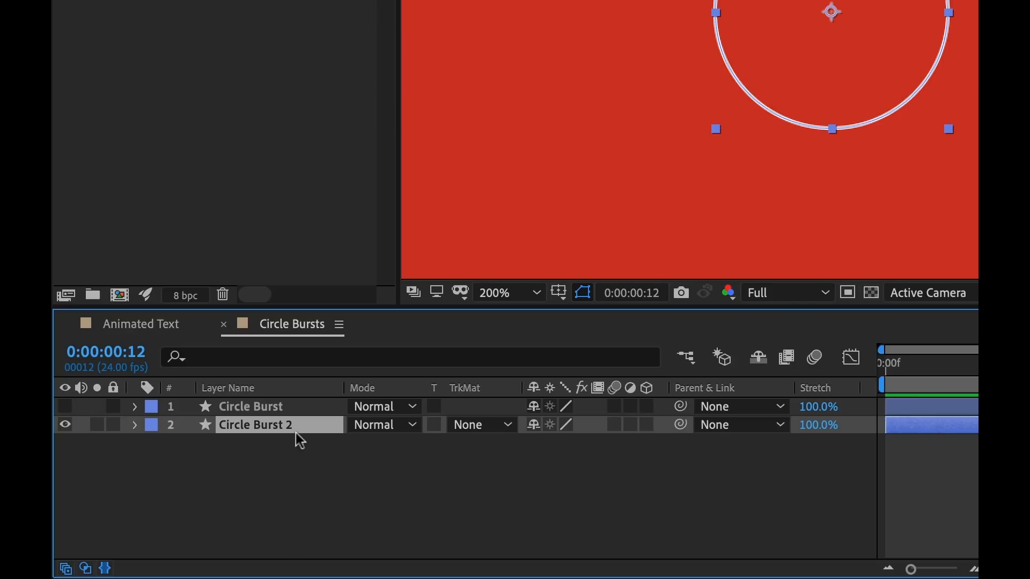
# Step: Name the duplicated layer 'Circle Burst - Dots' and expand its contents
pyautogui.doubleClick(255, 425)
pyautogui.write('- Dots')
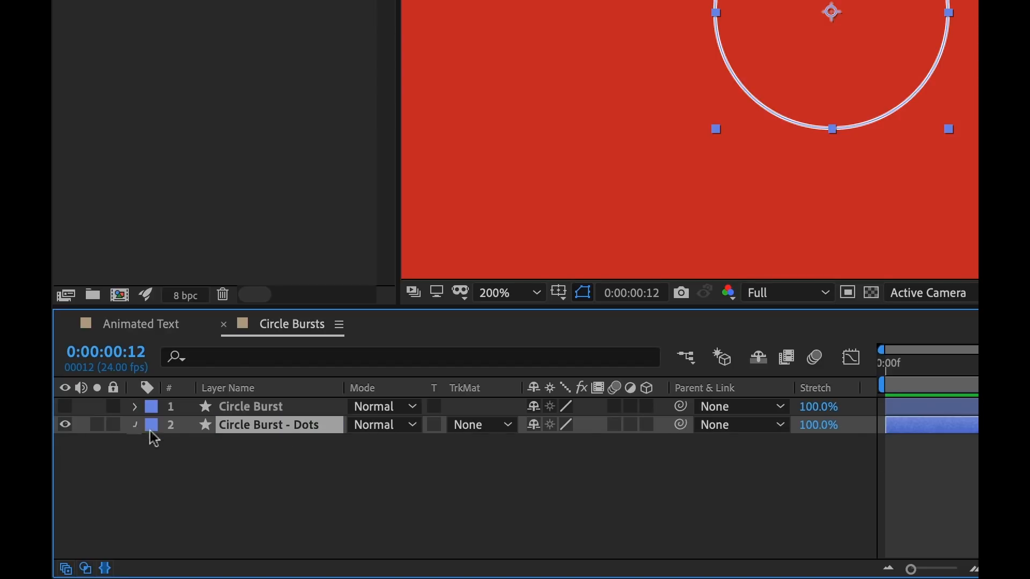
pyautogui.click(134, 424)
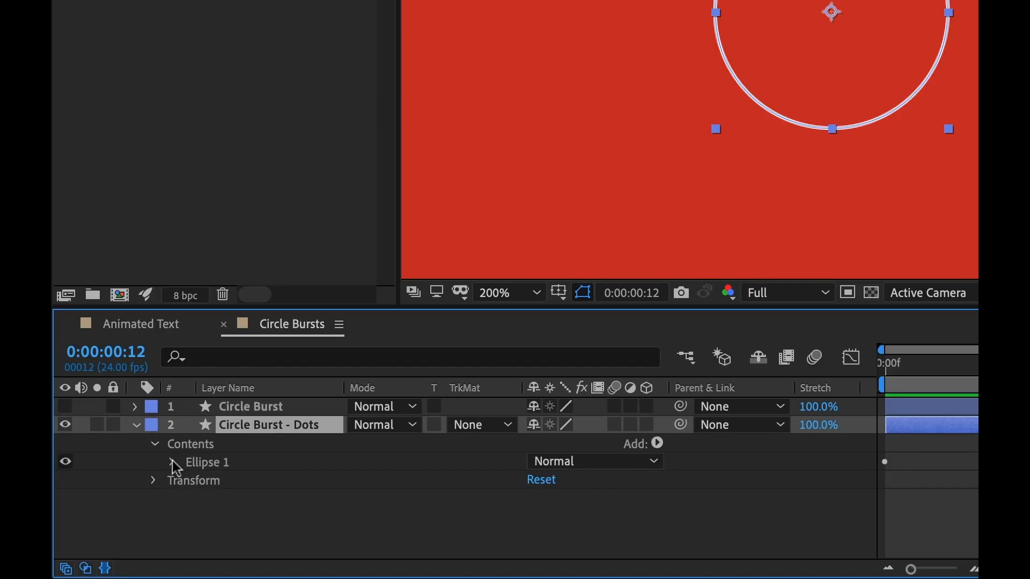
# Step: Add a dash to Ellipse 1's stroke and set Line Cap to Round Cap
pyautogui.click(169, 462)
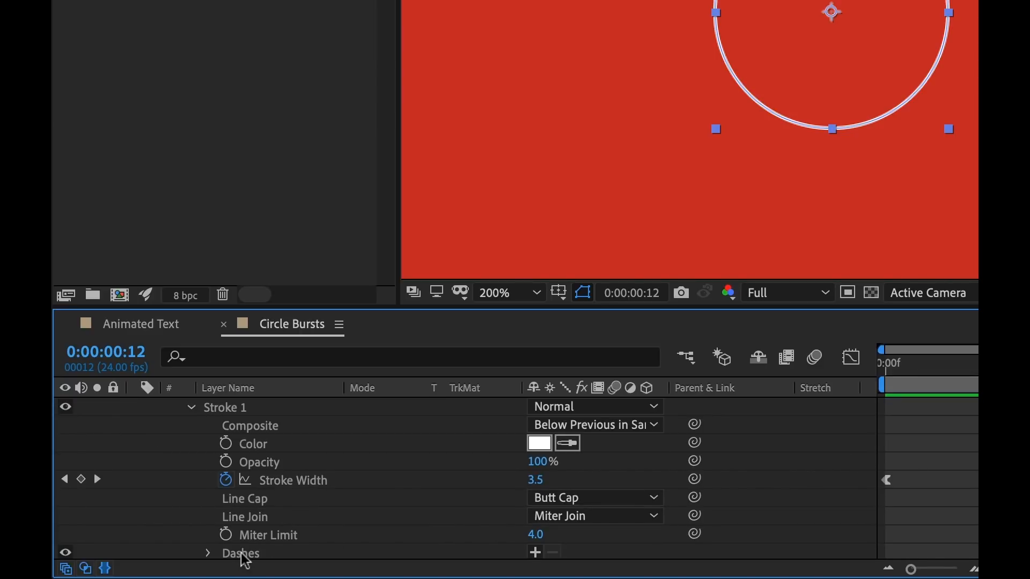
pyautogui.scroll(-3)
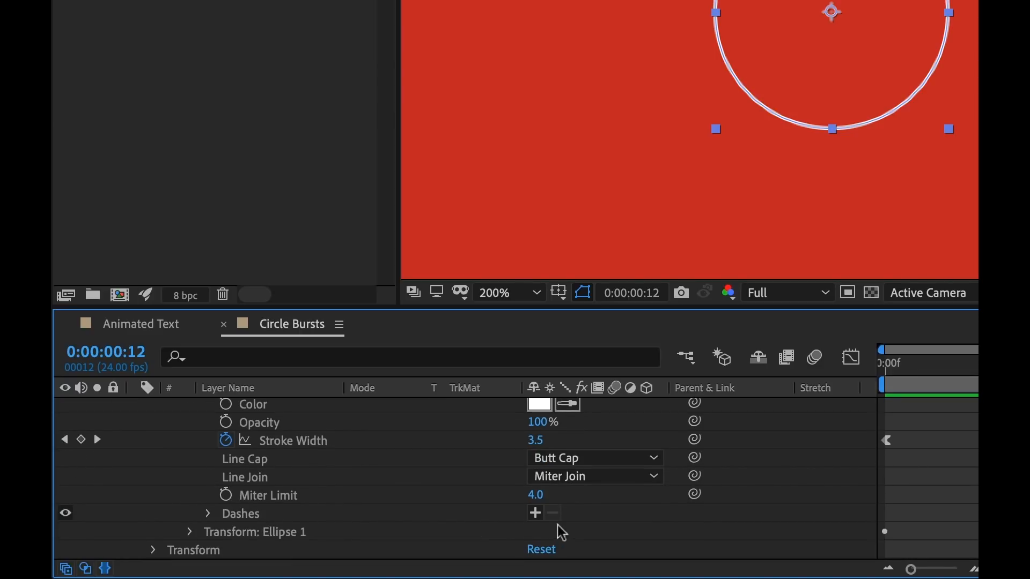
pyautogui.moveTo(536, 513)
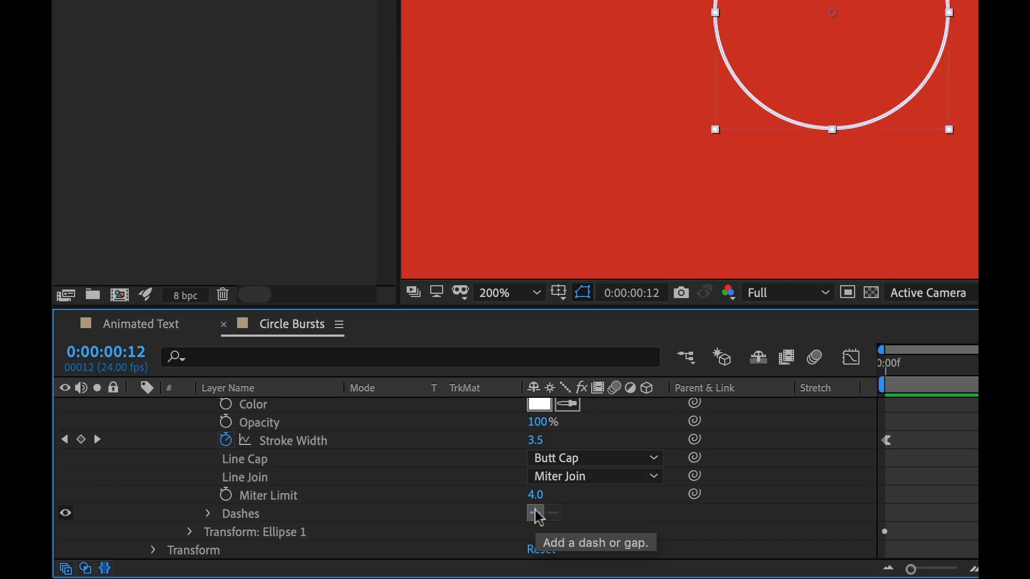
pyautogui.click(535, 512)
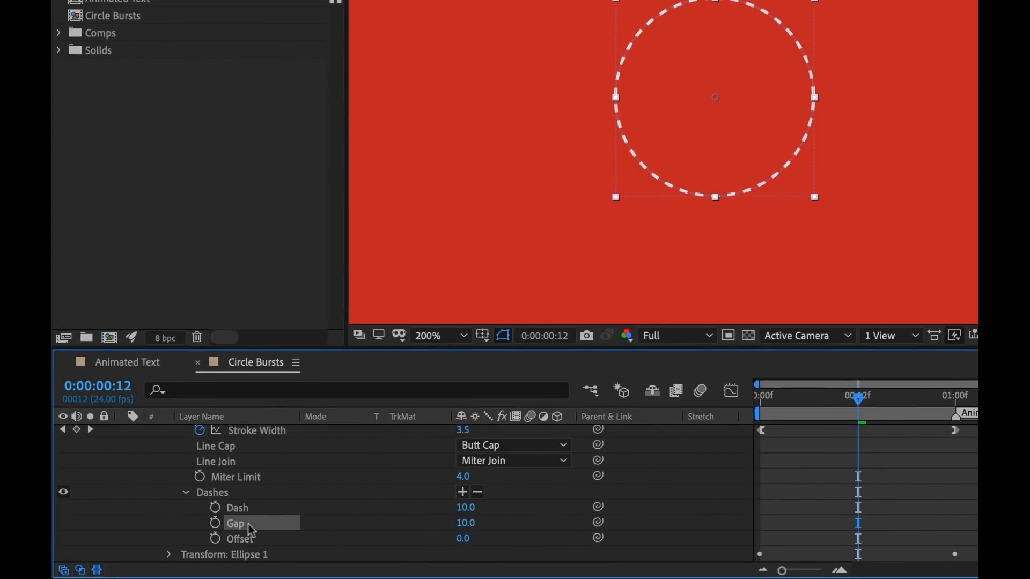
pyautogui.click(512, 445)
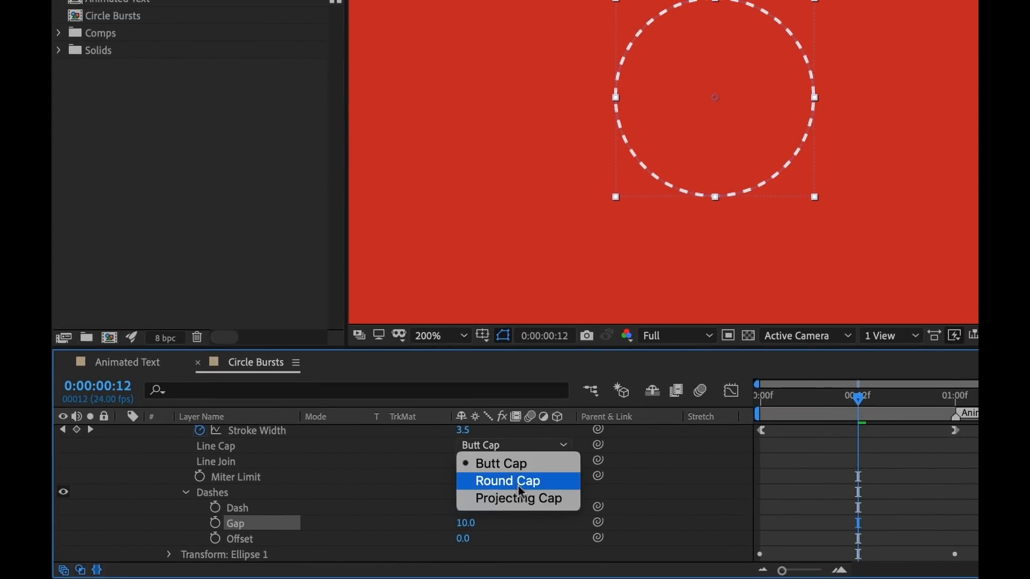
pyautogui.click(507, 481)
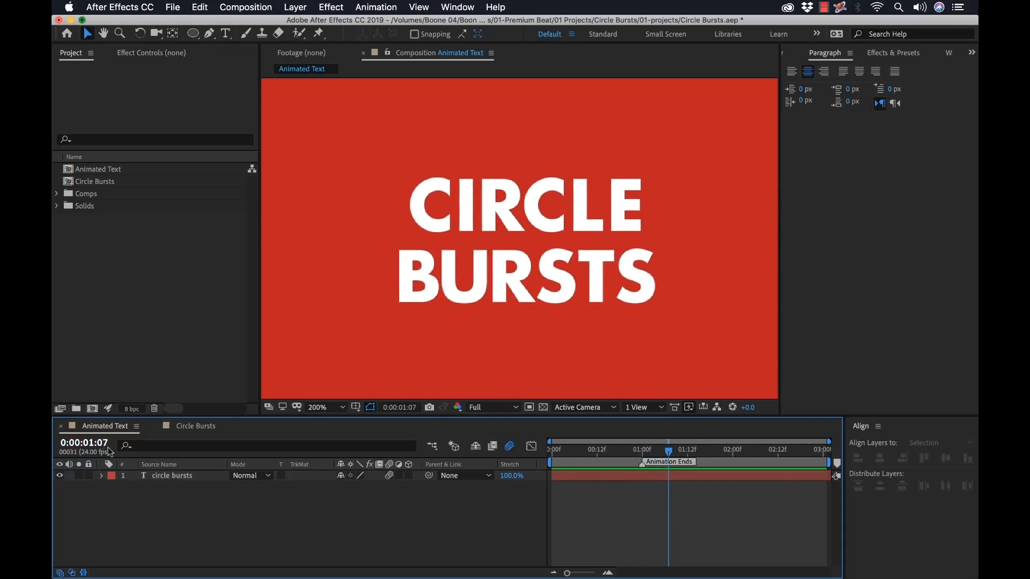
pyautogui.moveTo(635, 293)
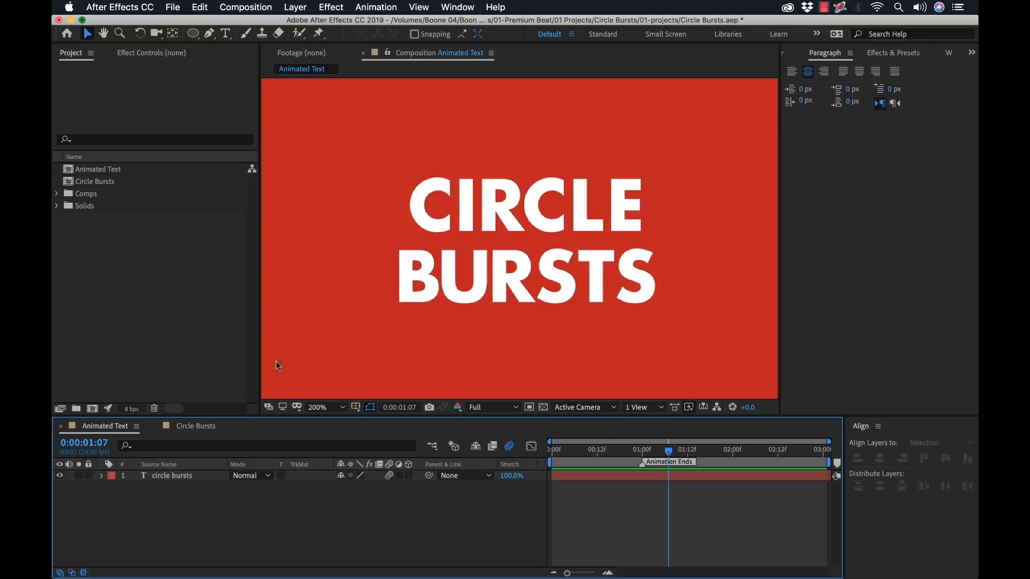
# Step: Open the Animated Text composition from the Project panel
pyautogui.click(195, 426)
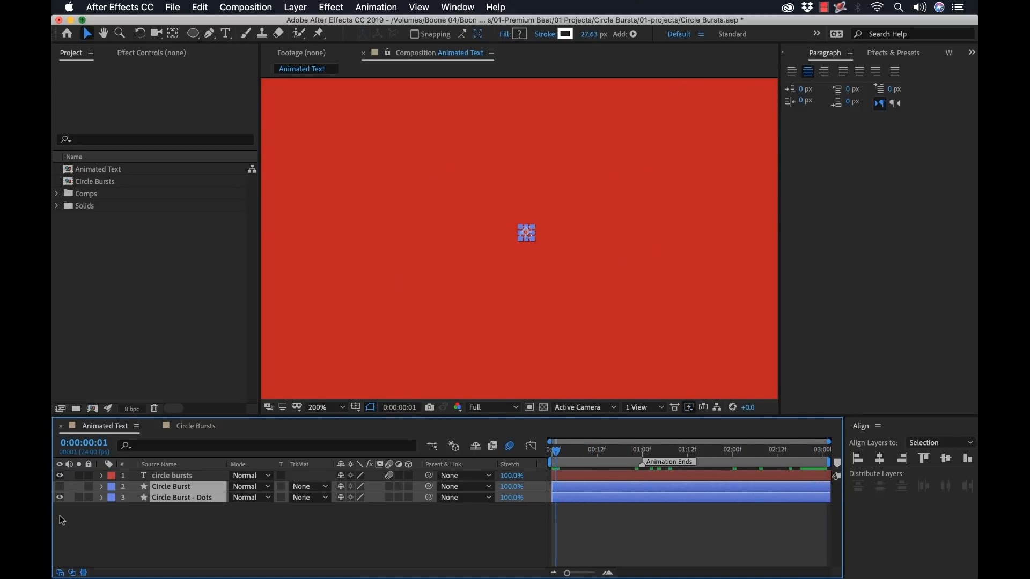
# Step: Select the pasted Circle Burst and Circle Burst - Dots layers and scrub the timeline
pyautogui.click(170, 487)
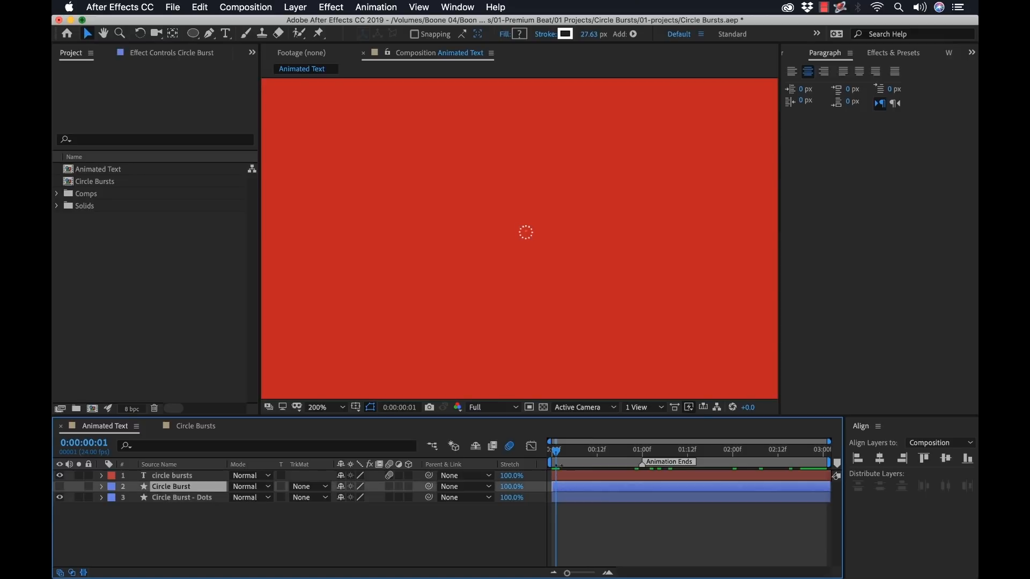
pyautogui.click(182, 497)
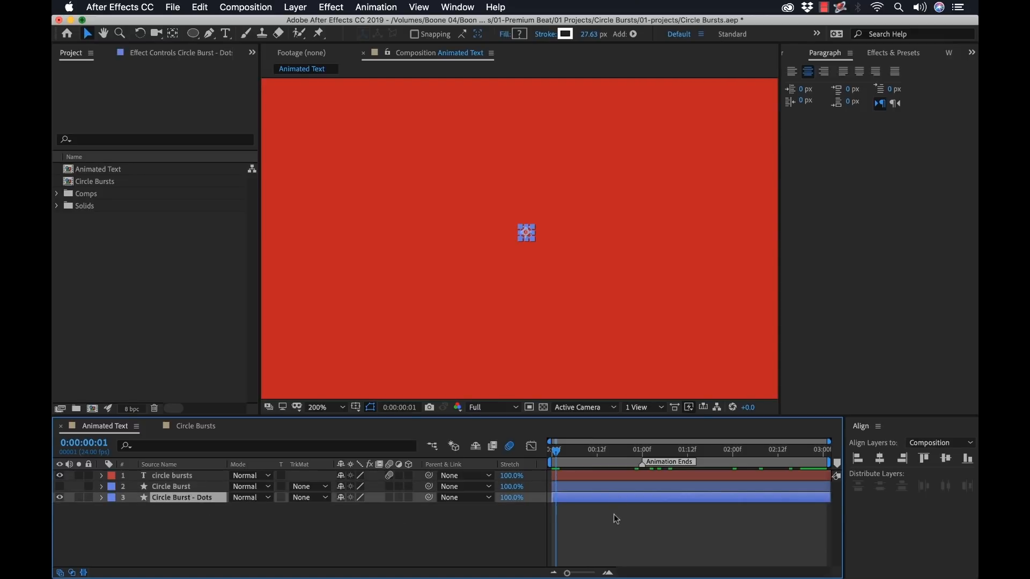
pyautogui.moveTo(557, 450); pyautogui.dragTo(574, 449)
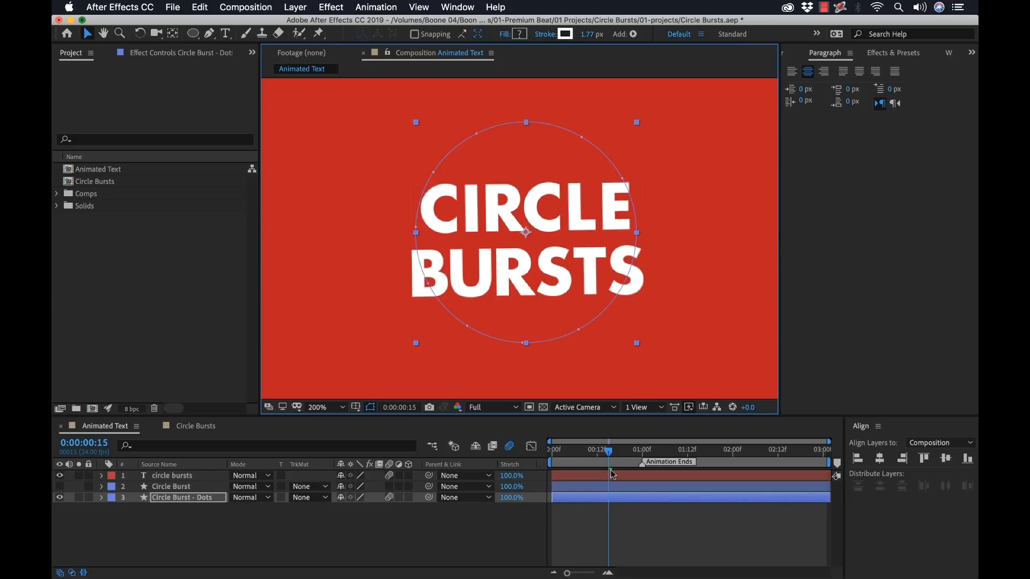
# Step: Shift Circle Burst - Dots keyframes a few frames later and scrub the opening frames
pyautogui.click(101, 497)
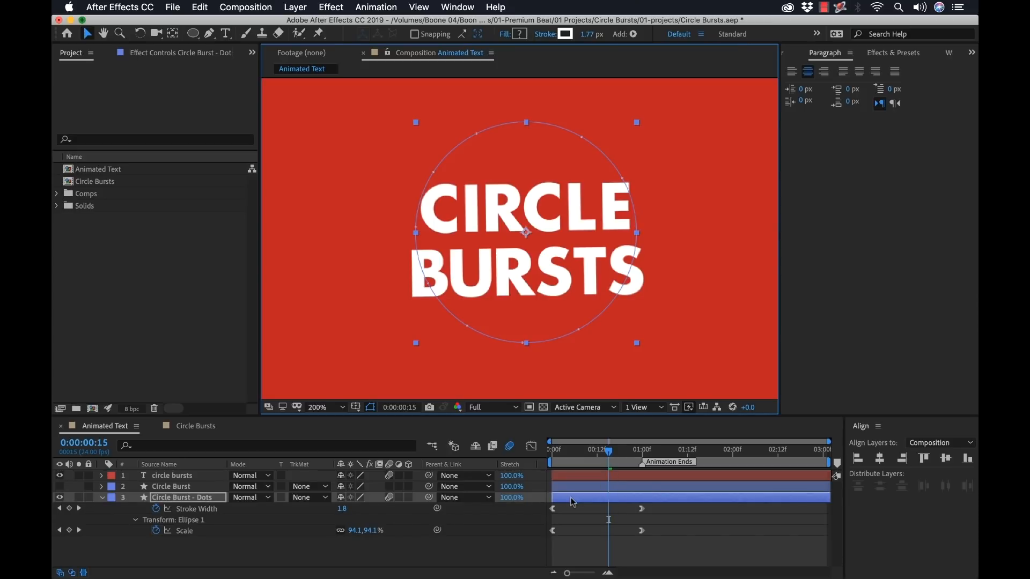
pyautogui.moveTo(607, 450); pyautogui.dragTo(555, 450)
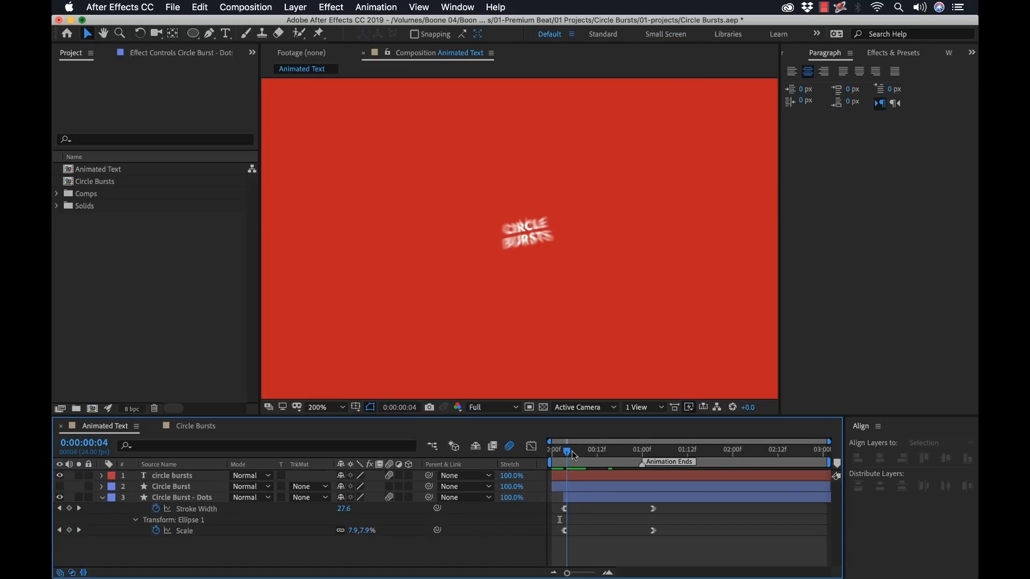
pyautogui.moveTo(567, 453); pyautogui.dragTo(578, 453)
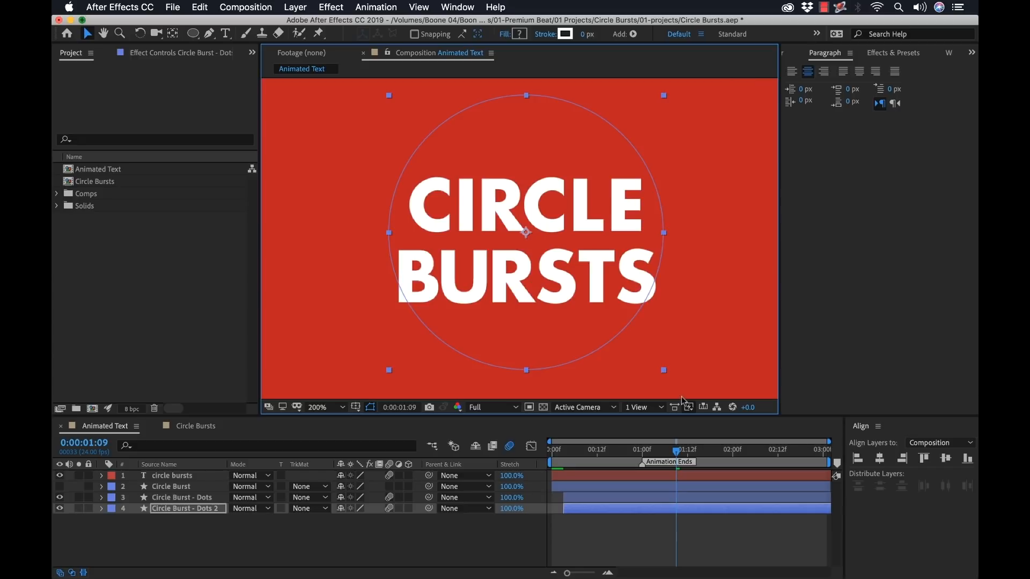
# Step: Duplicate the Circle Burst - Dots layer into Circle Burst - Dots 2
pyautogui.click(102, 509)
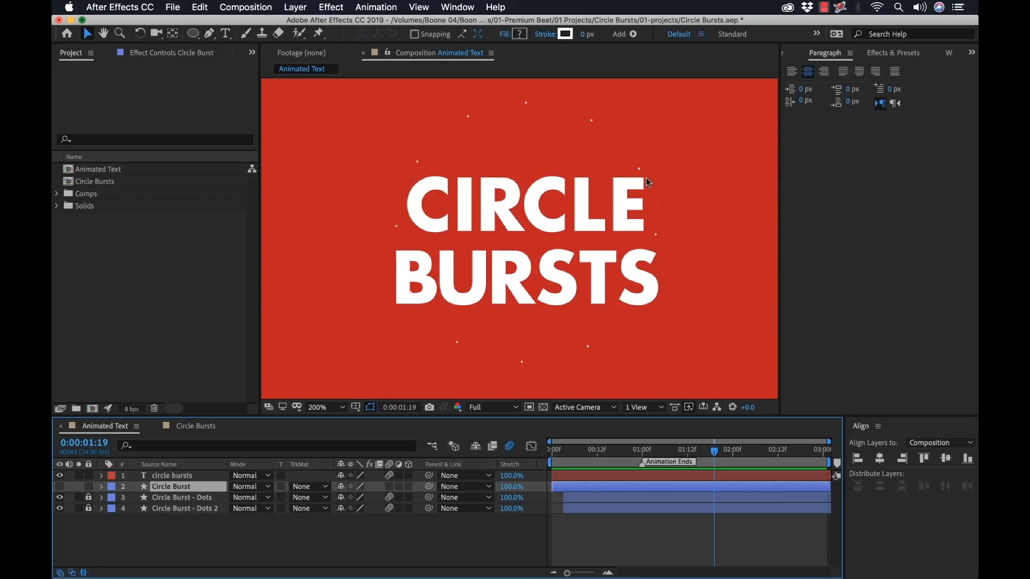
pyautogui.moveTo(434, 263)
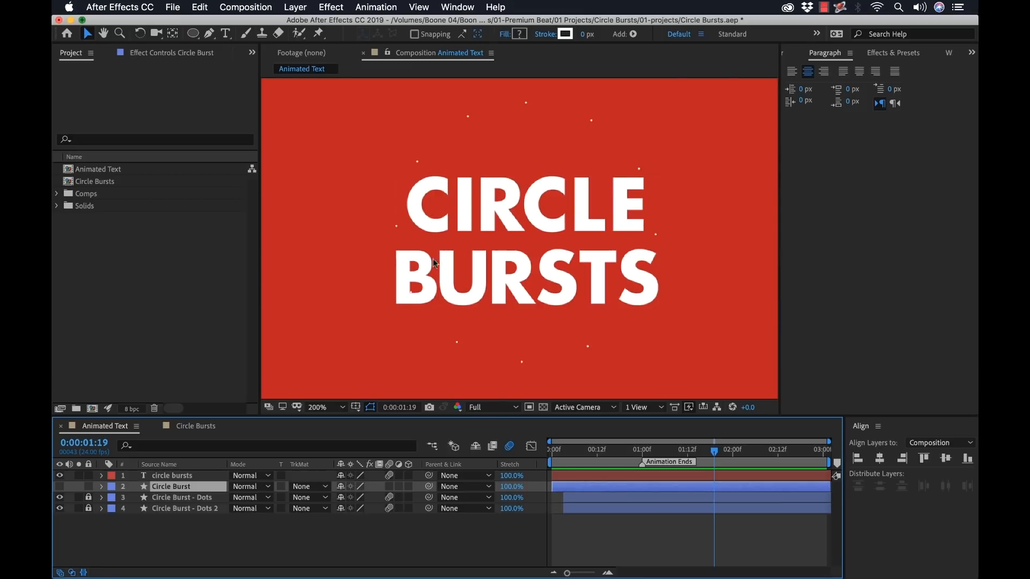
pyautogui.moveTo(593, 486)
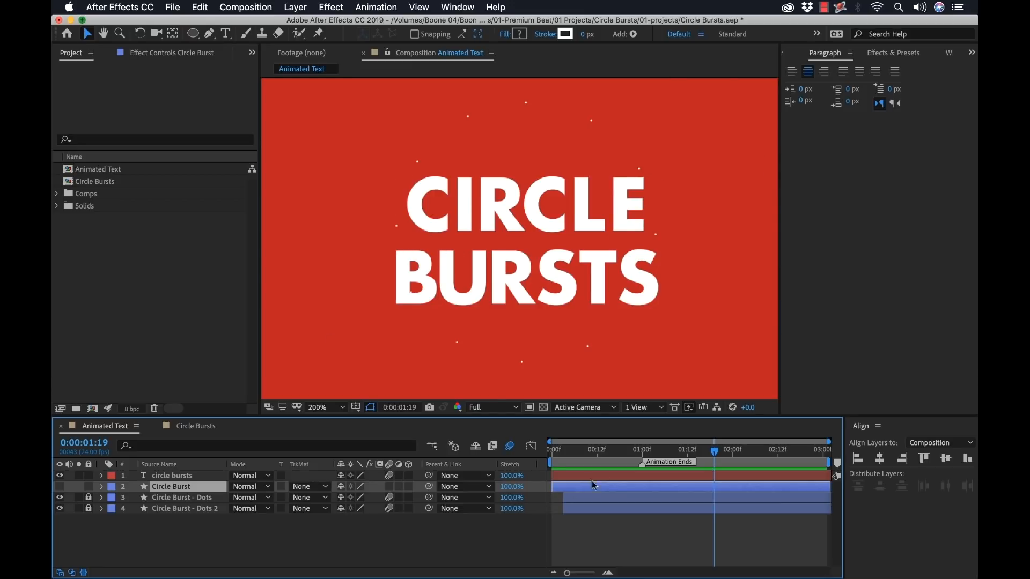
# Step: Select the solid Circle Burst layer
pyautogui.click(171, 486)
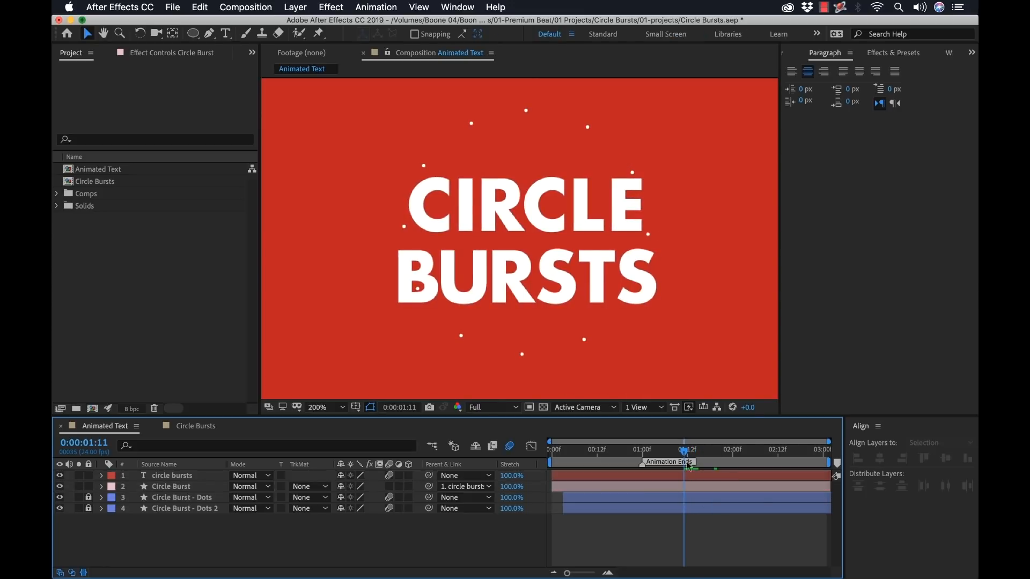
# Step: Scrub to where the title settles and select the small Circle Burst layer
pyautogui.moveTo(686, 451); pyautogui.dragTo(564, 451)
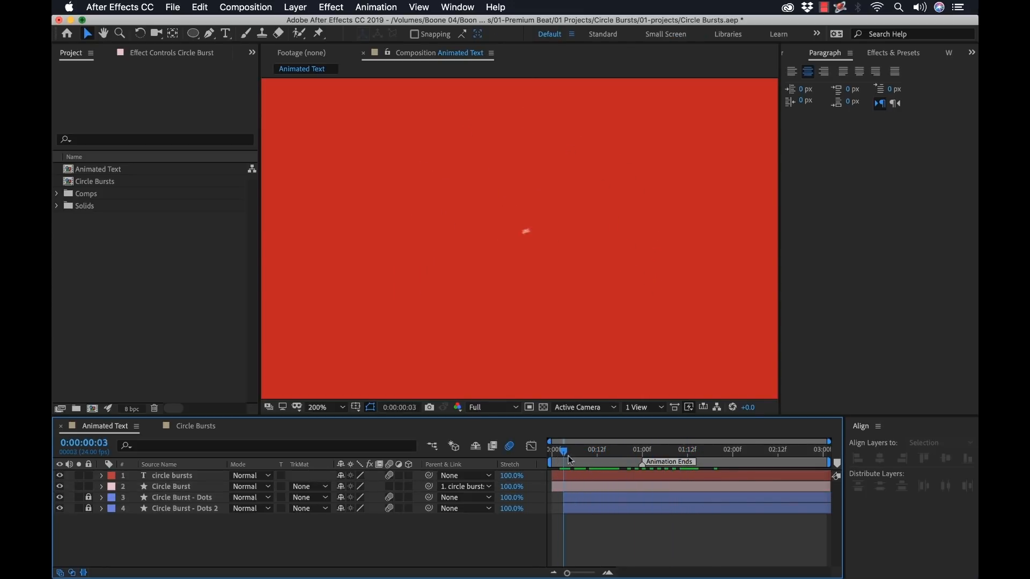
pyautogui.moveTo(563, 451); pyautogui.dragTo(612, 451)
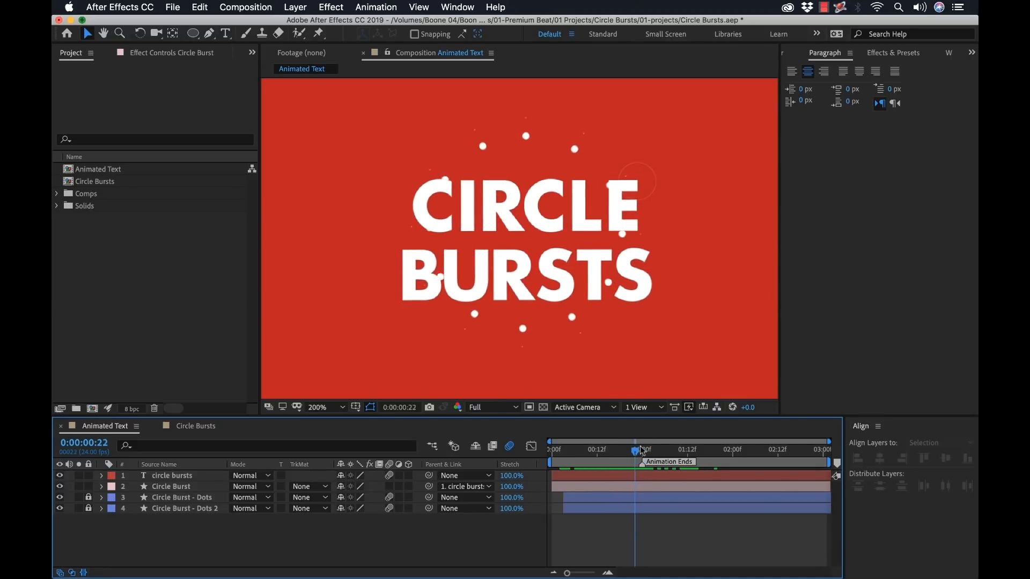
pyautogui.click(171, 487)
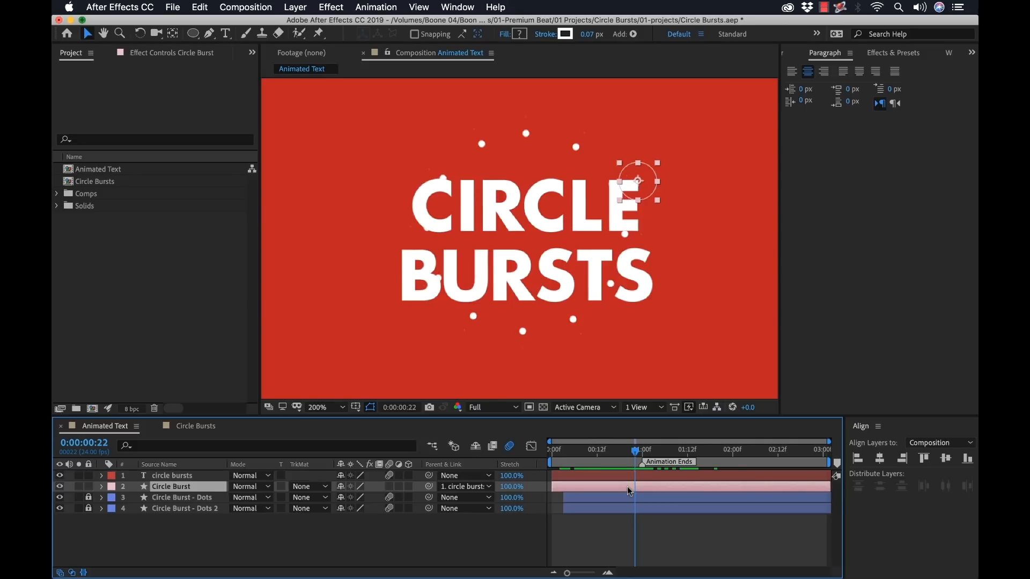
# Step: Shift Circle Burst later and scrub to check it popping near the E
pyautogui.click(101, 486)
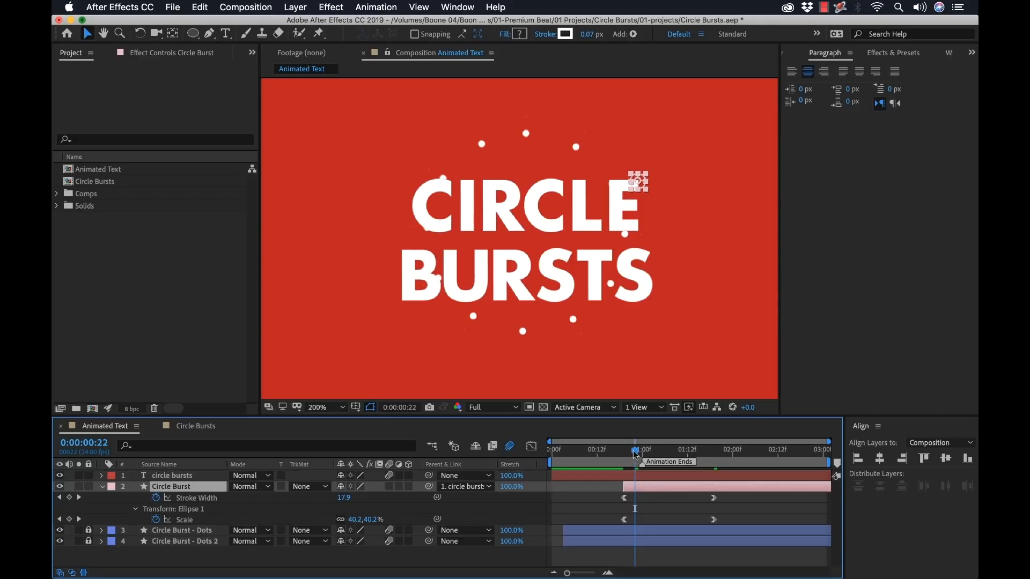
pyautogui.moveTo(634, 450); pyautogui.dragTo(616, 450)
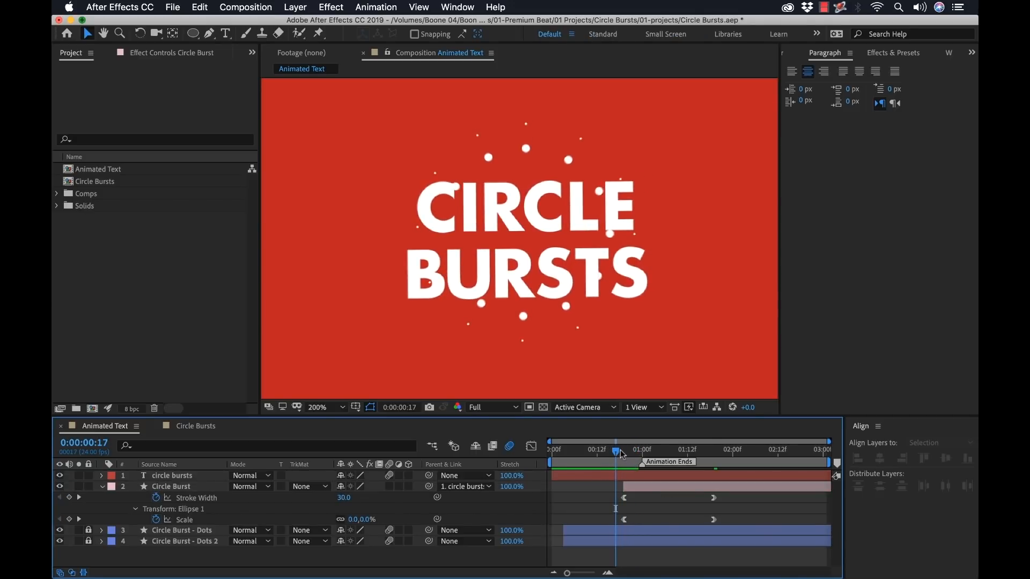
pyautogui.moveTo(620, 449); pyautogui.dragTo(676, 449)
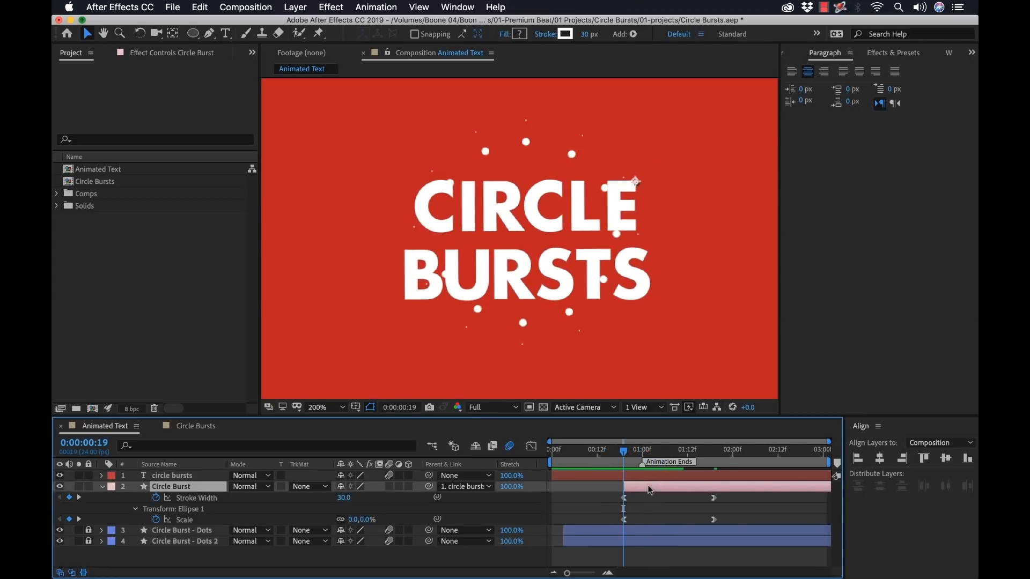
pyautogui.moveTo(755, 512)
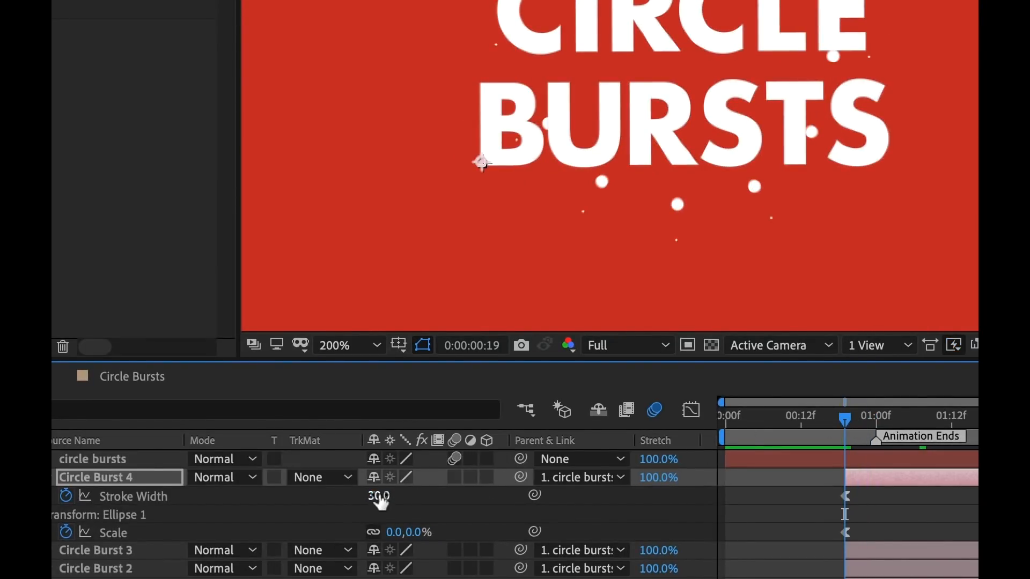
# Step: Set Circle Burst 4's starting Stroke Width to 100
pyautogui.doubleClick(379, 496)
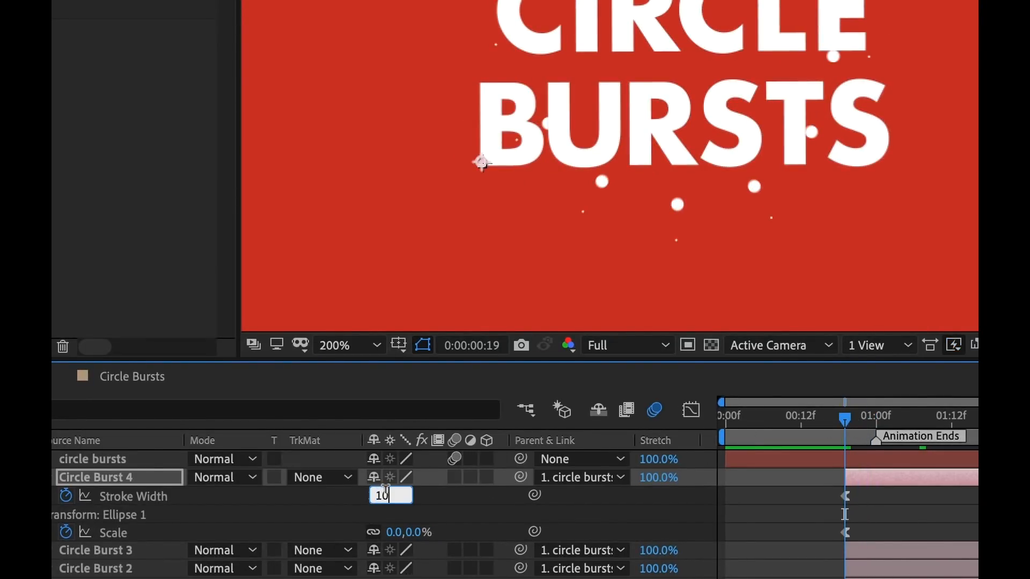
pyautogui.press('Enter')
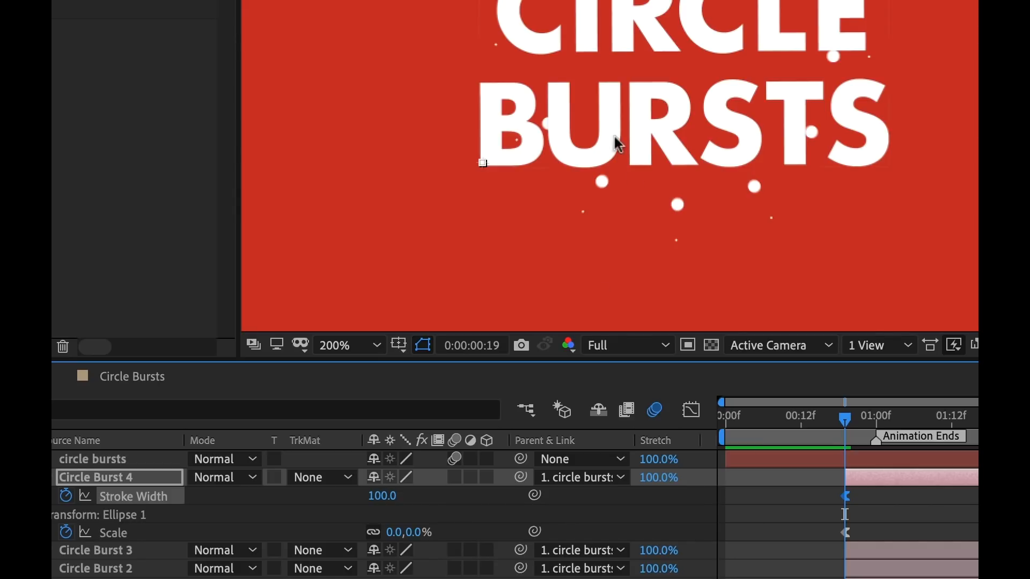